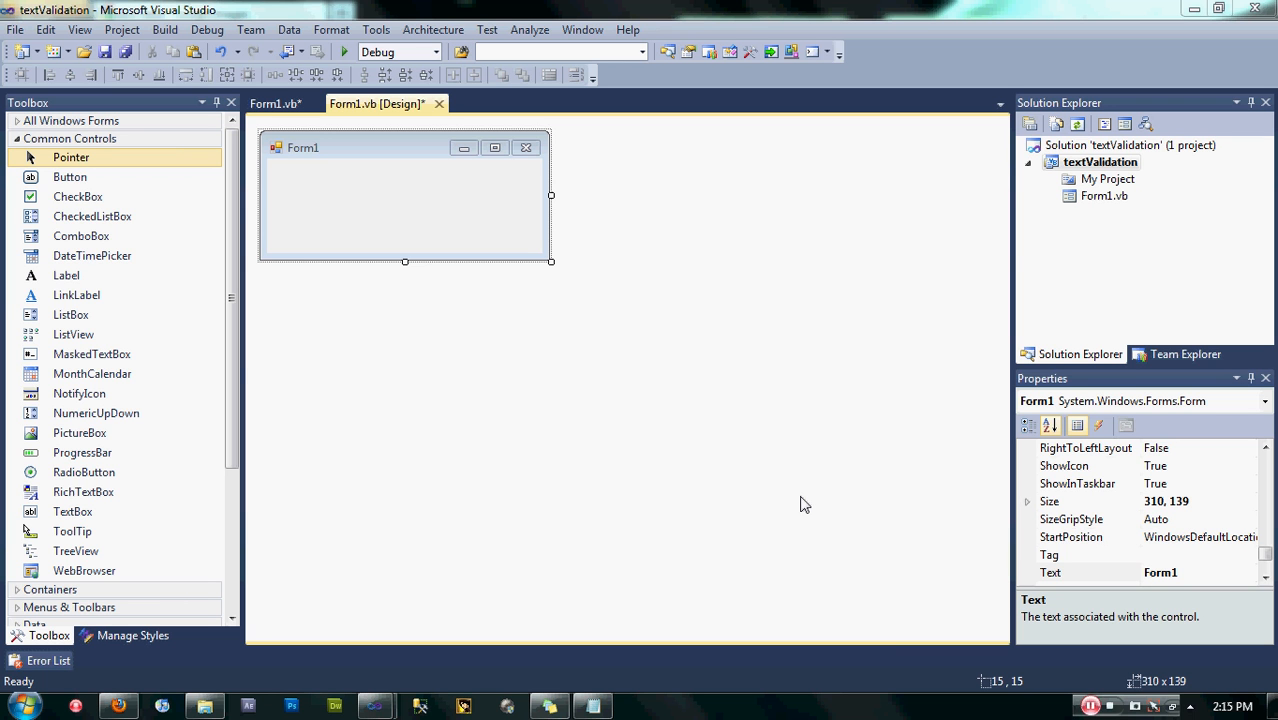
# Add a label to Form1 and set its text to NUMBER ONLY.
pyautogui.click(76, 294)
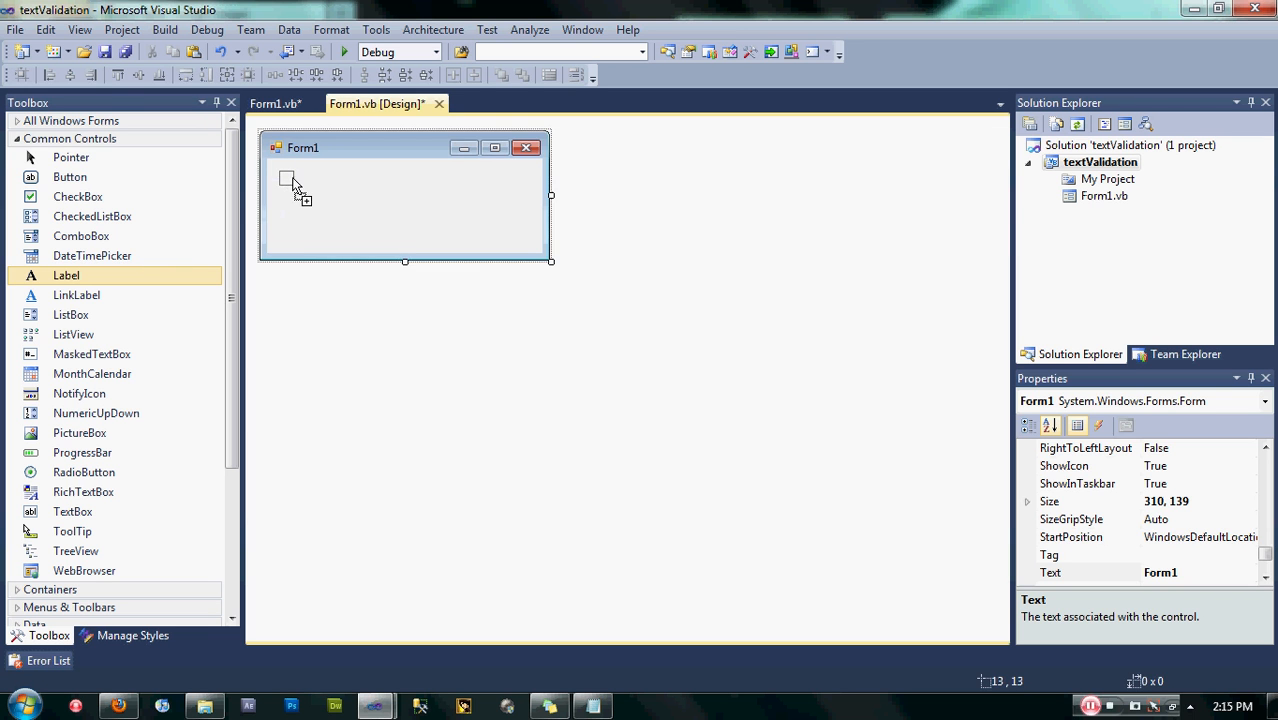
pyautogui.click(296, 176)
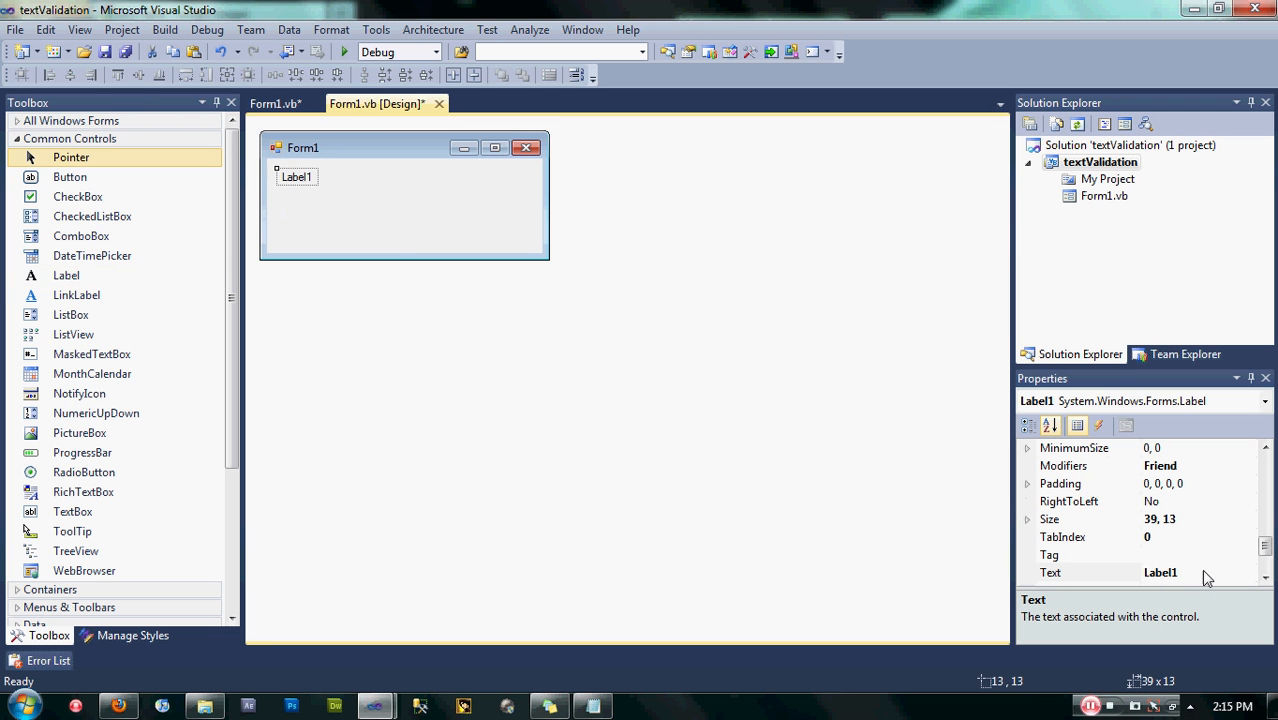
pyautogui.click(1180, 572)
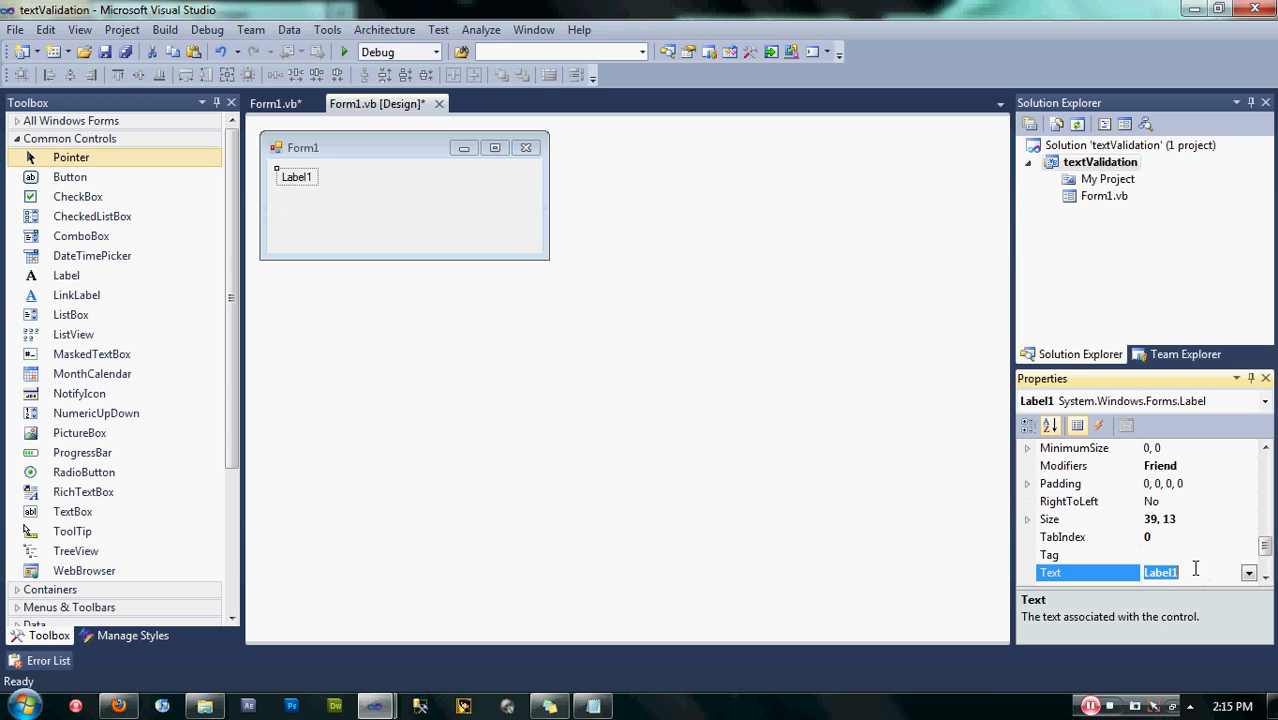
pyautogui.write('NUMBER ONLY')
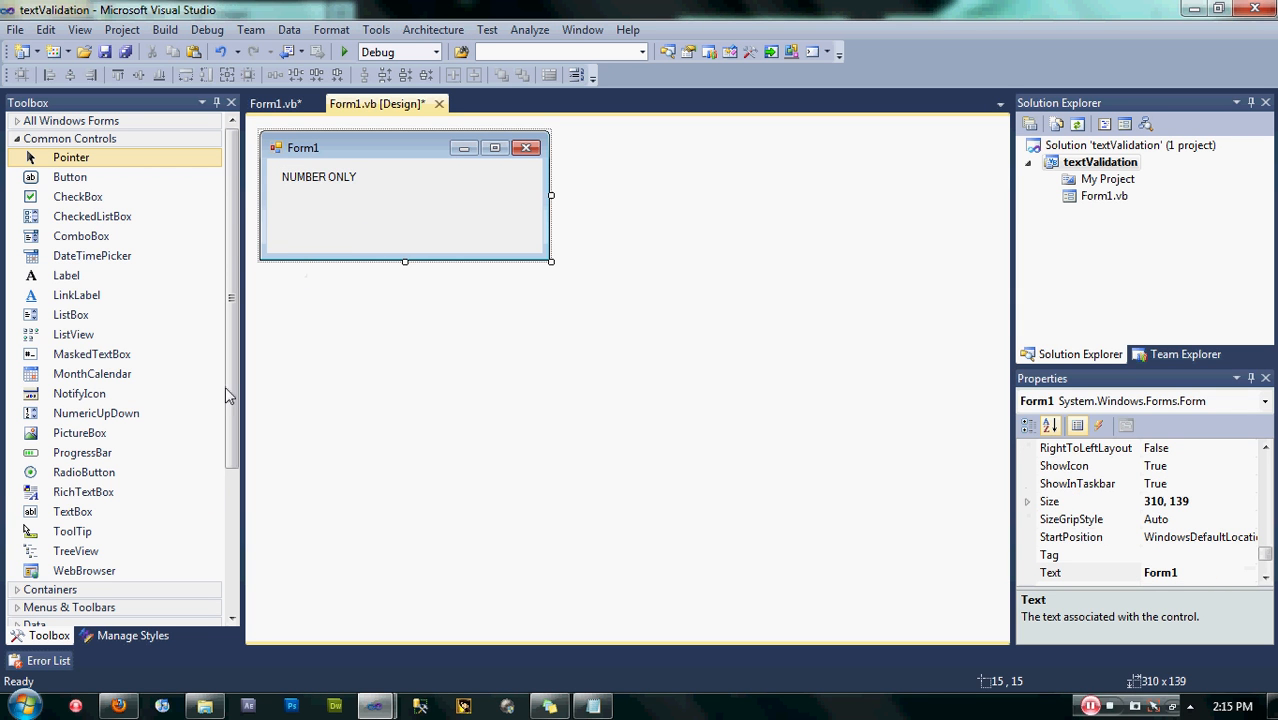
# Add a textbox below the label and stretch it across the form's width.
pyautogui.moveTo(72, 512); pyautogui.dragTo(312, 224)
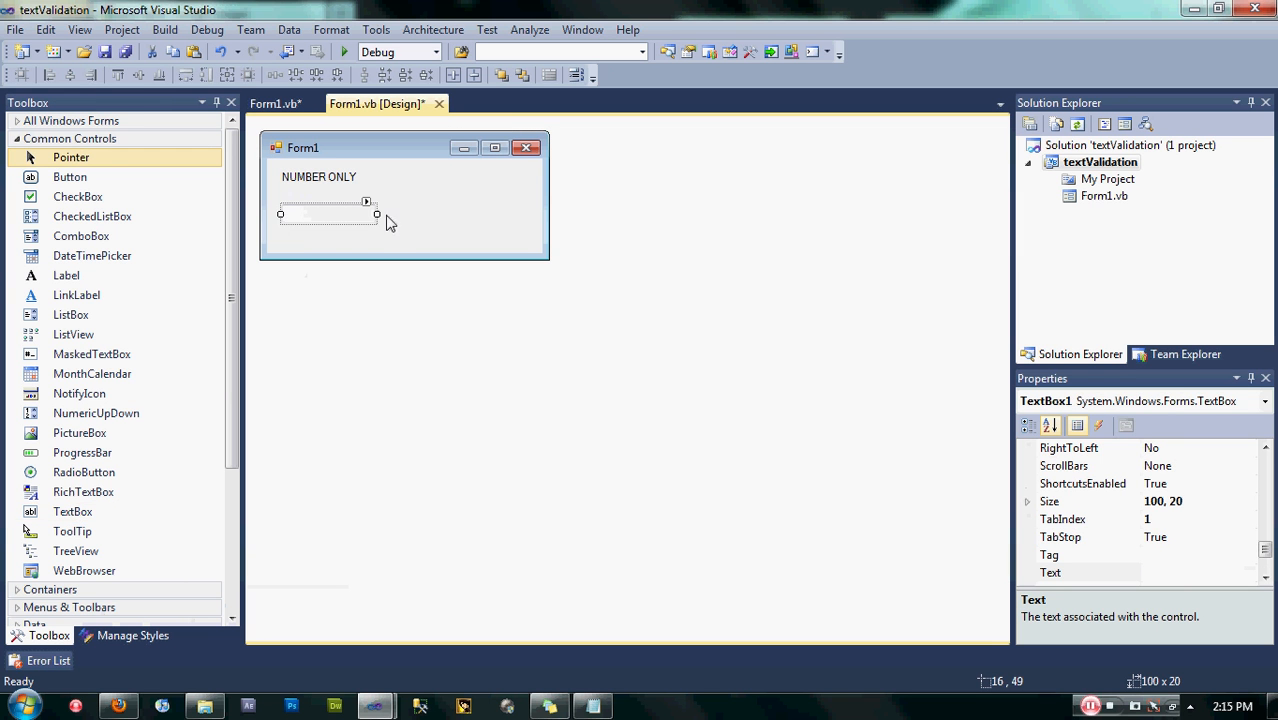
pyautogui.moveTo(376, 214); pyautogui.dragTo(532, 214)
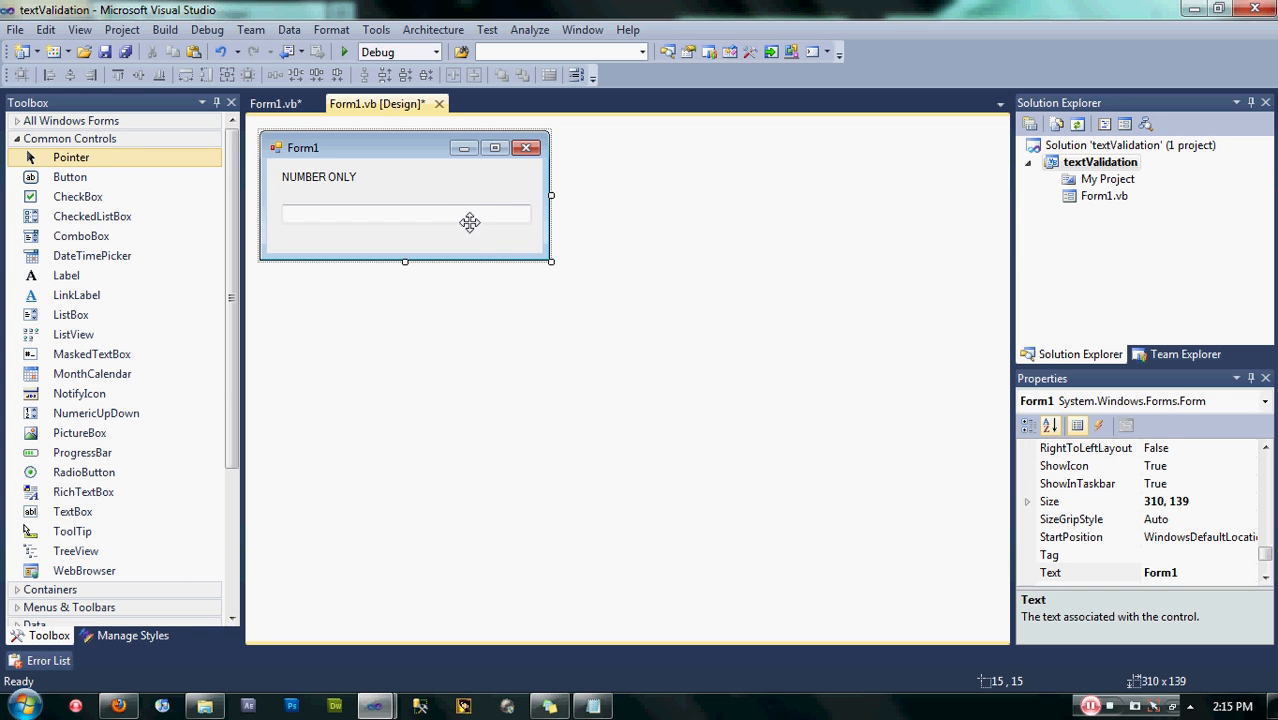
# Generate an empty TextBox1 KeyPress handler and remove the generated TextChanged handler.
pyautogui.doubleClick(404, 212)
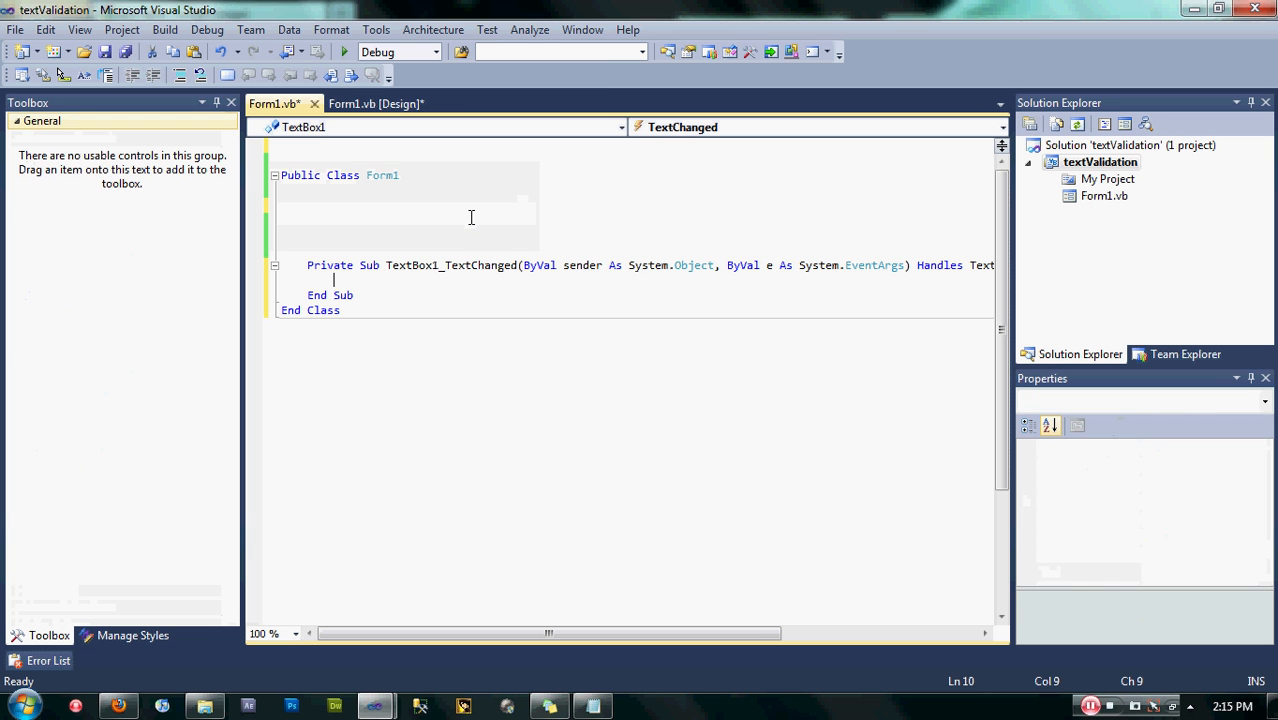
pyautogui.moveTo(518, 282)
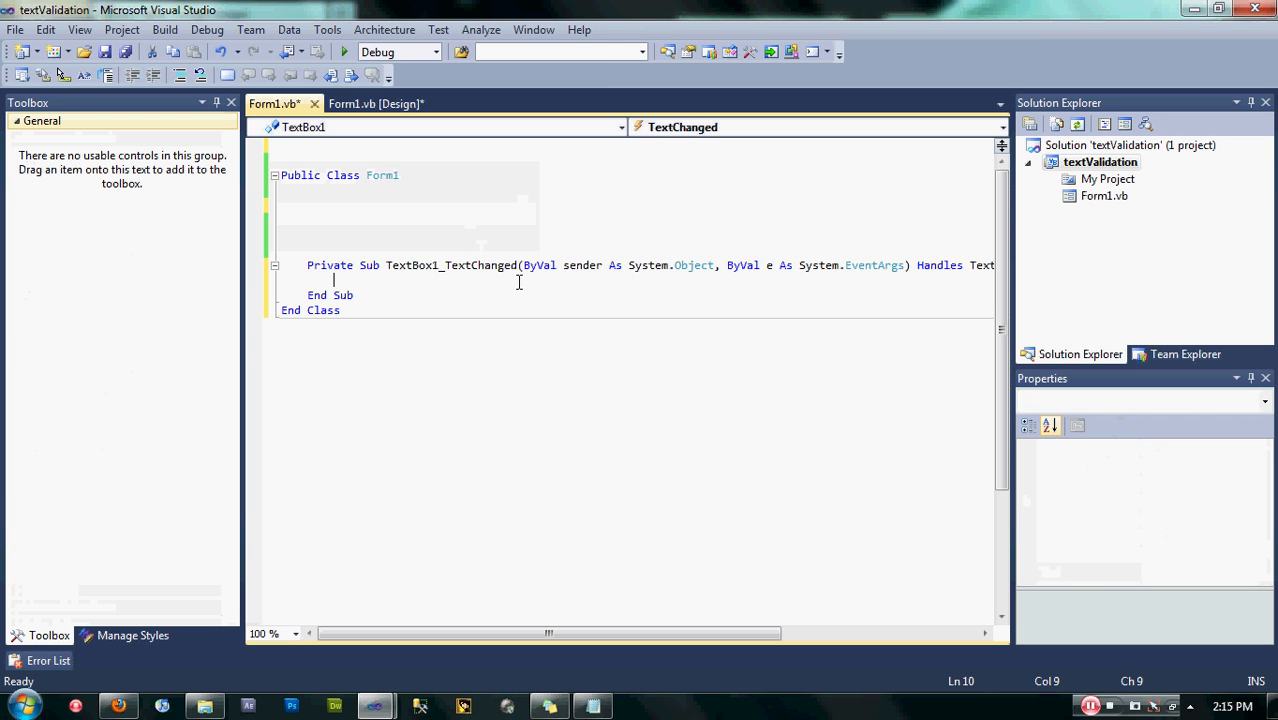
pyautogui.moveTo(934, 288)
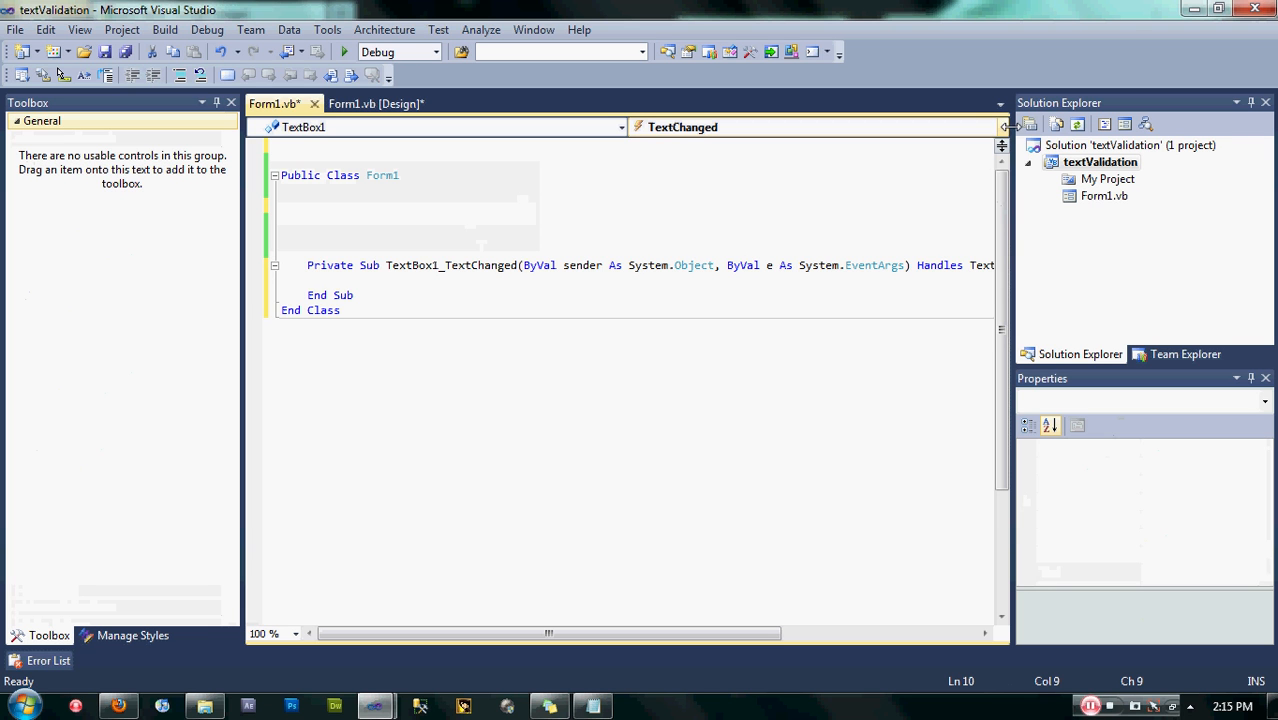
pyautogui.click(1002, 128)
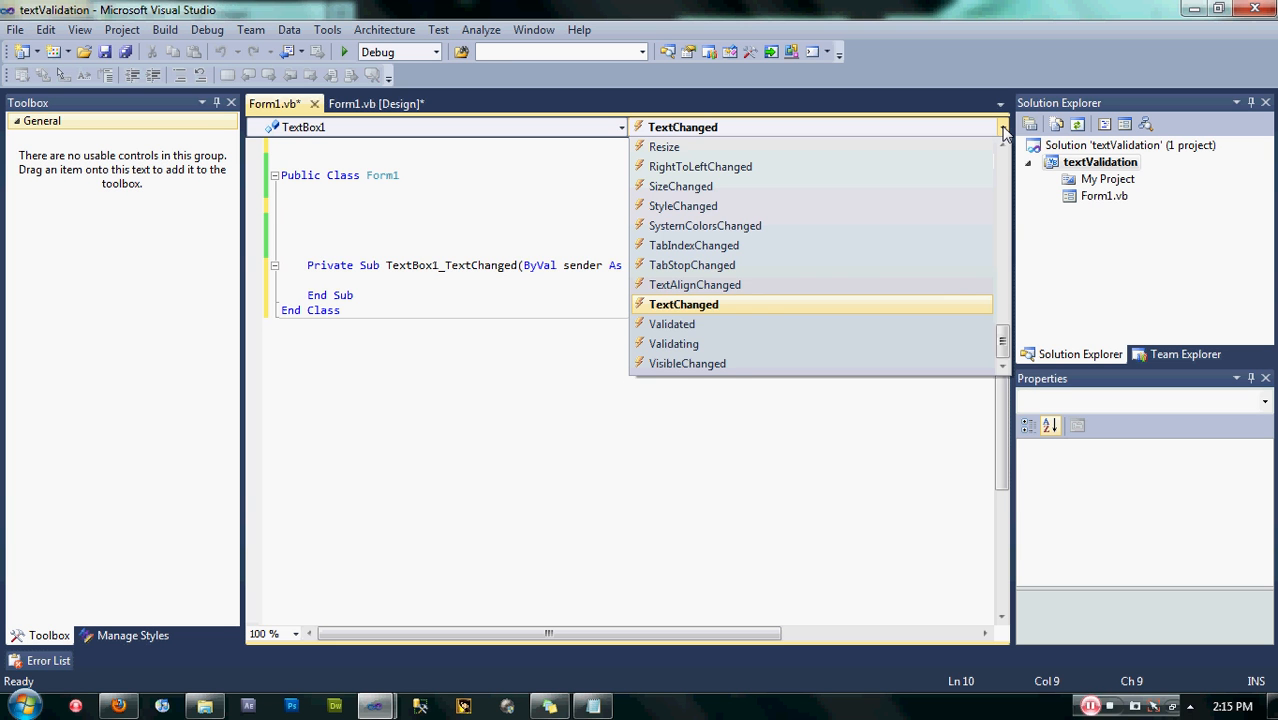
pyautogui.scroll(3)
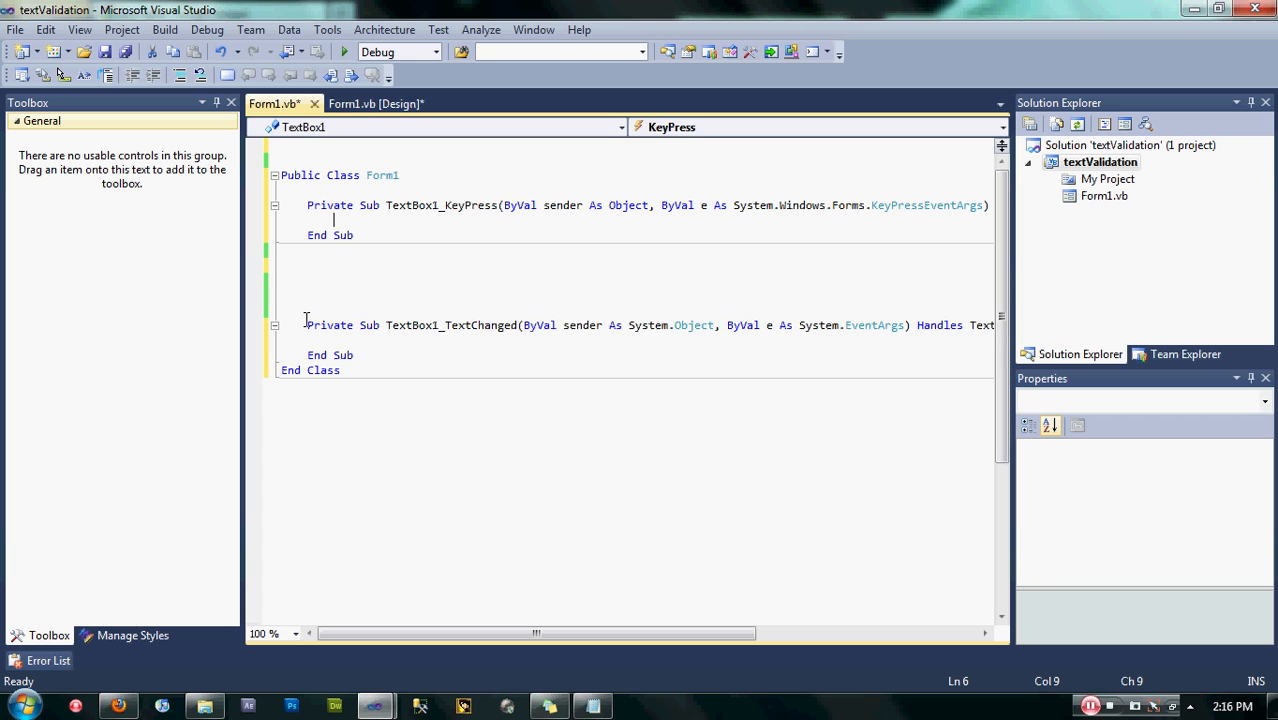
pyautogui.click(354, 356)
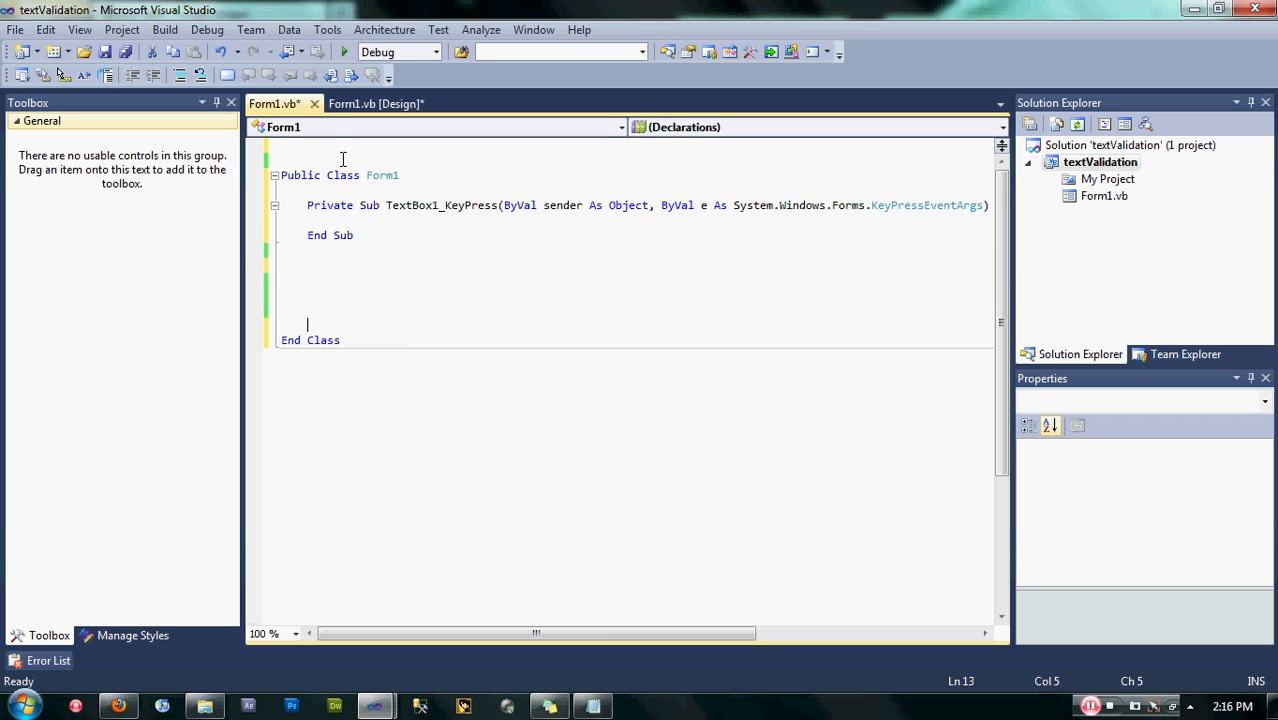
# Add 'Imports Microsoft.VisualBasic' above Public Class Form1 and return to the KeyPress handler.
pyautogui.click(292, 158)
pyautogui.write('i')
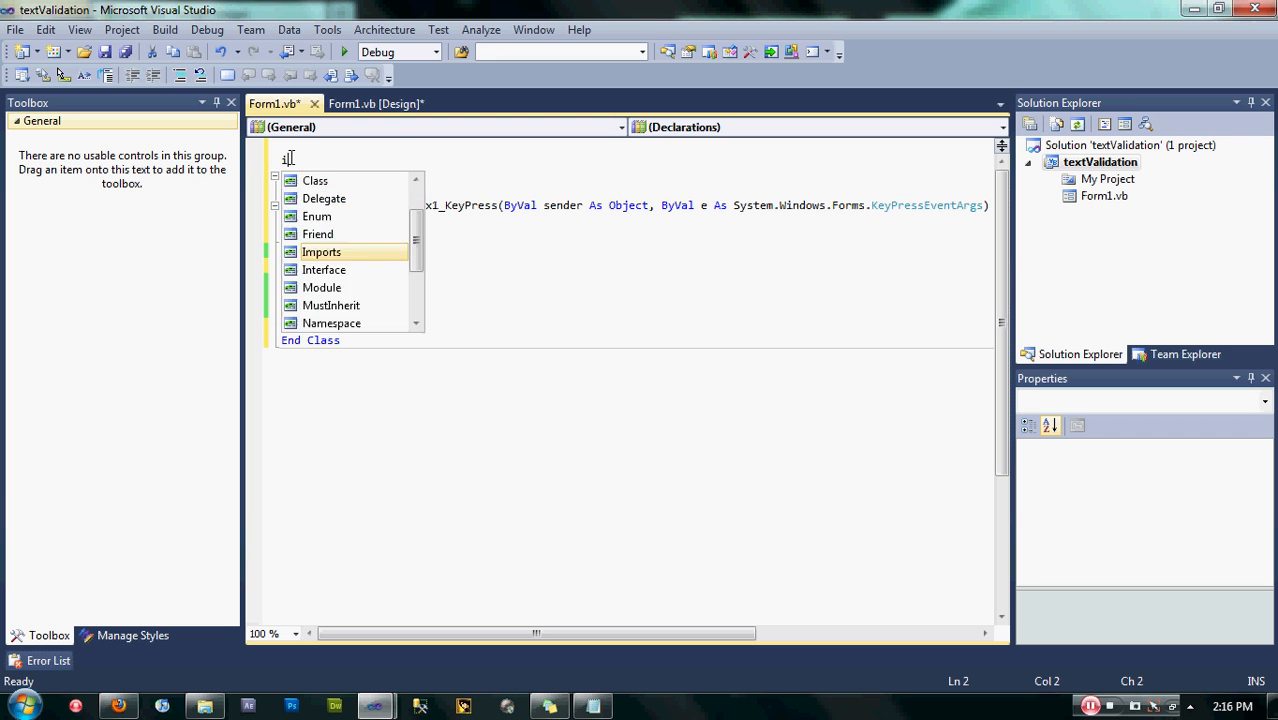
pyautogui.write('mports mi')
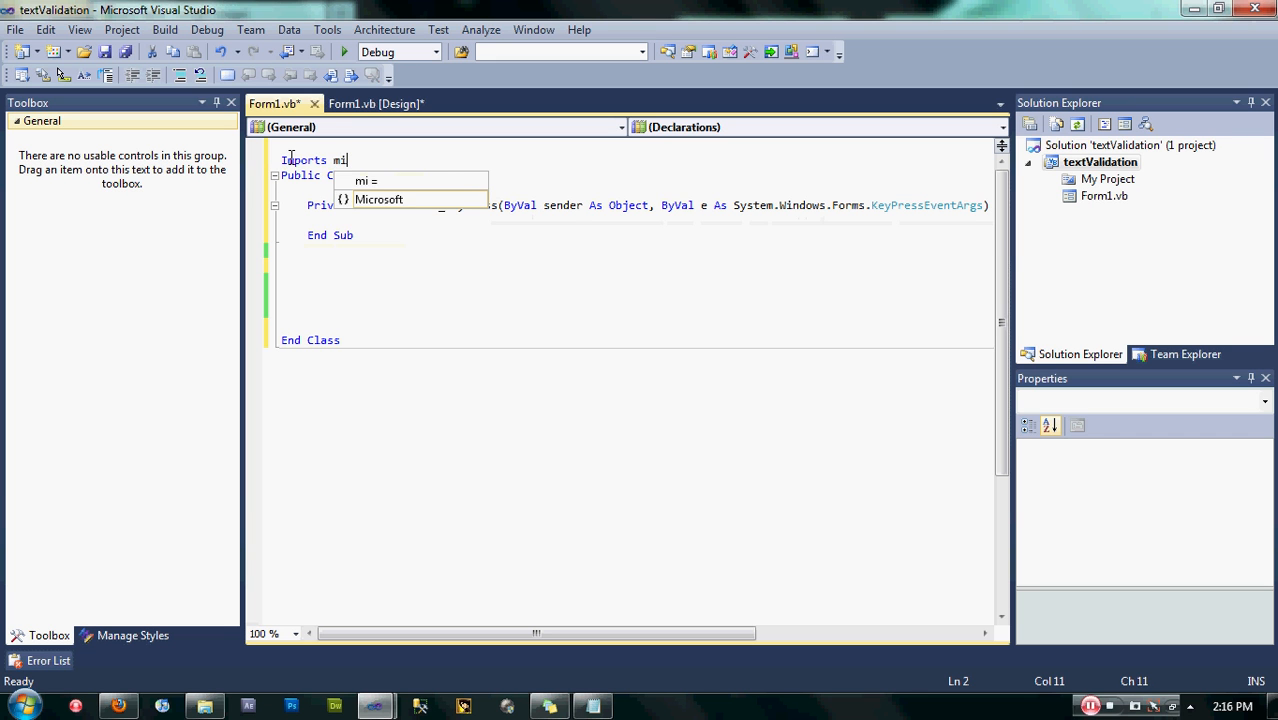
pyautogui.press('Backspace')
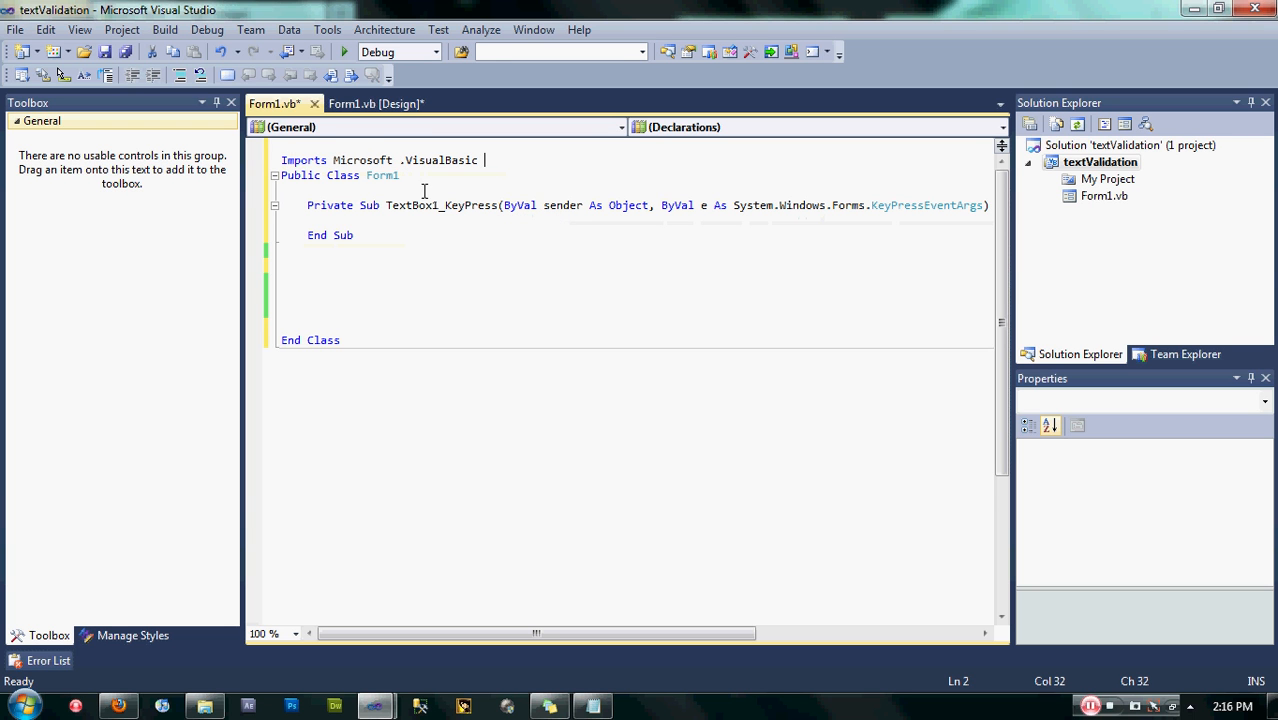
pyautogui.click(444, 218)
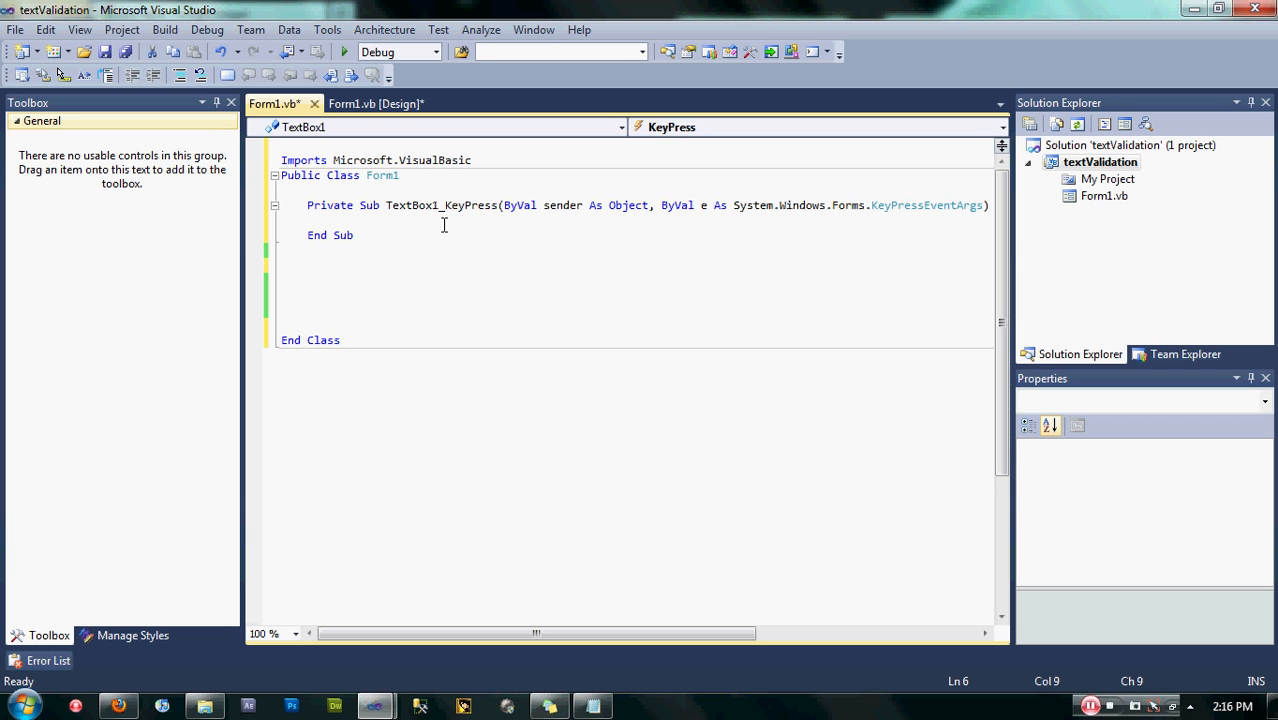
# Write the condition If Asc(e.KeyChar) < 48 Or Asc(e.KeyChar) > 57 Then.
pyautogui.write('if')
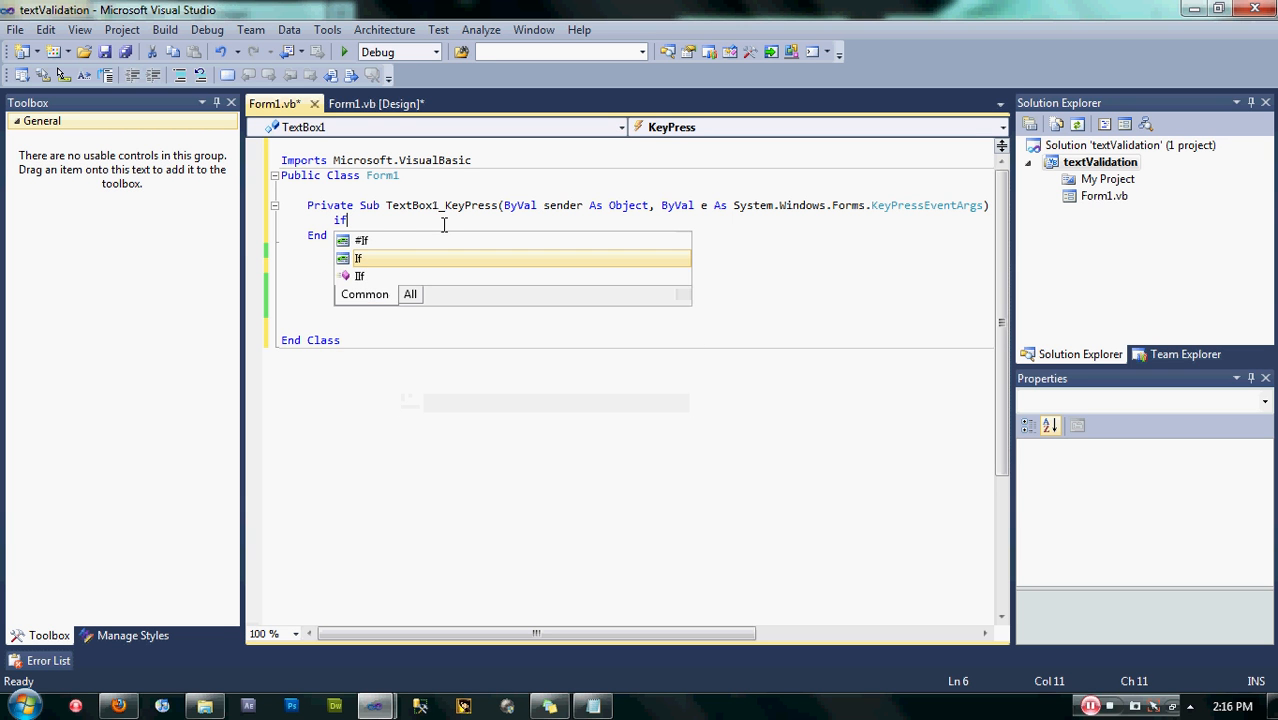
pyautogui.write('as')
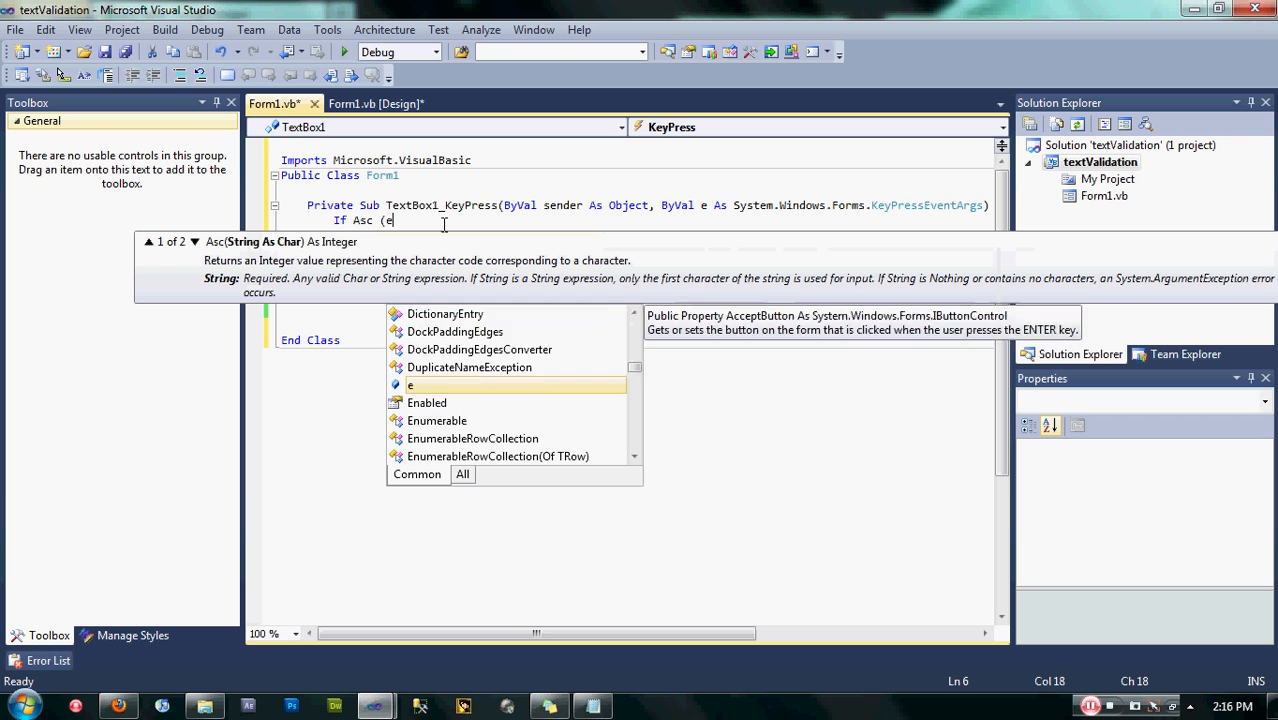
pyautogui.write('.KeyChar ) <')
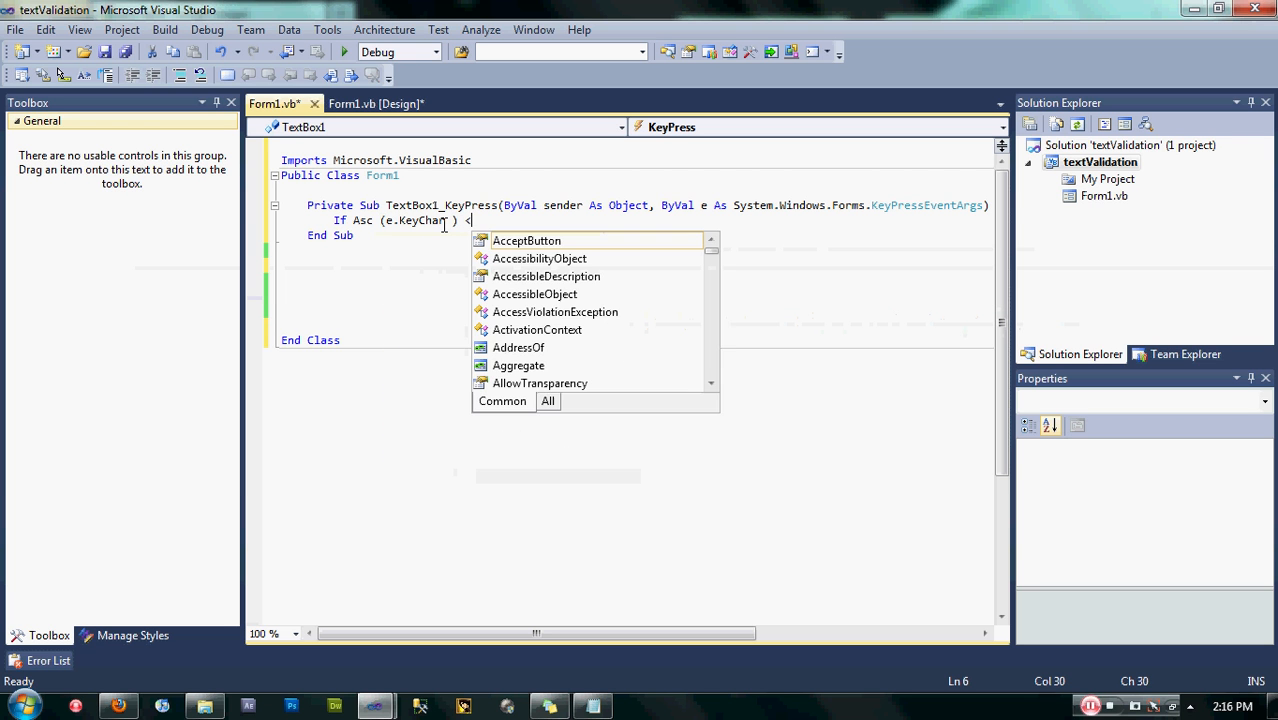
pyautogui.write('48')
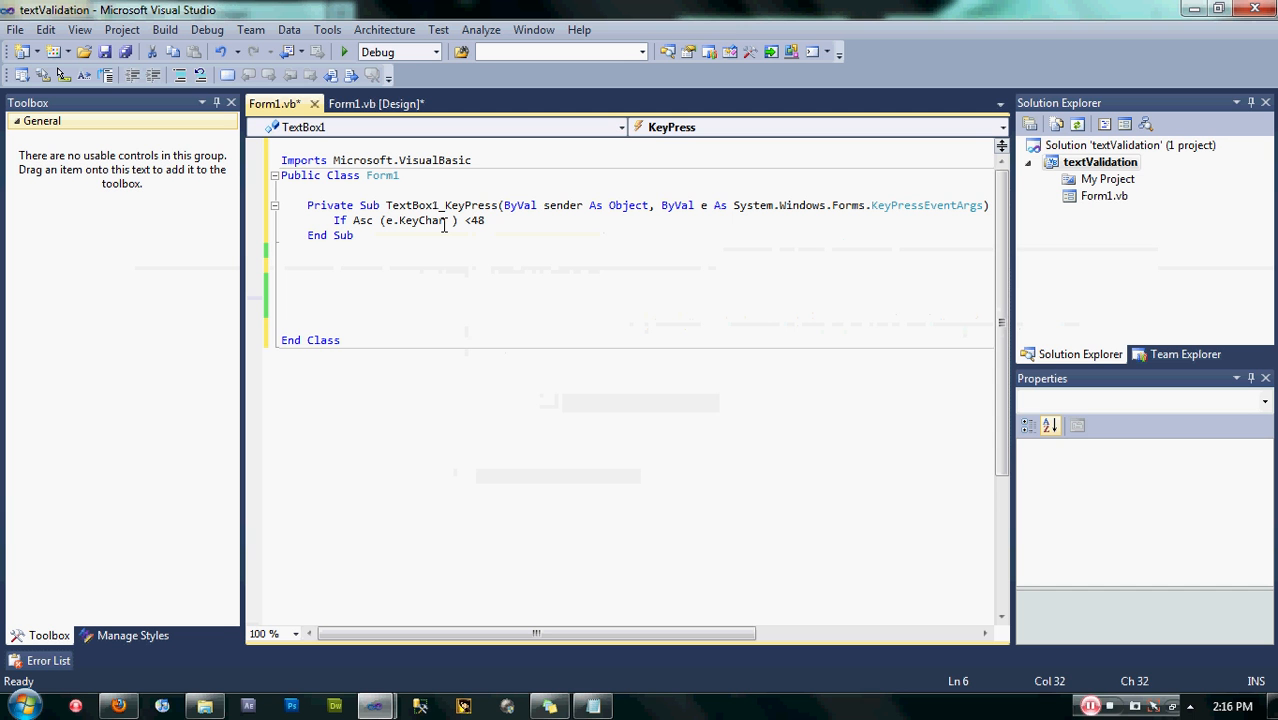
pyautogui.write('or as')
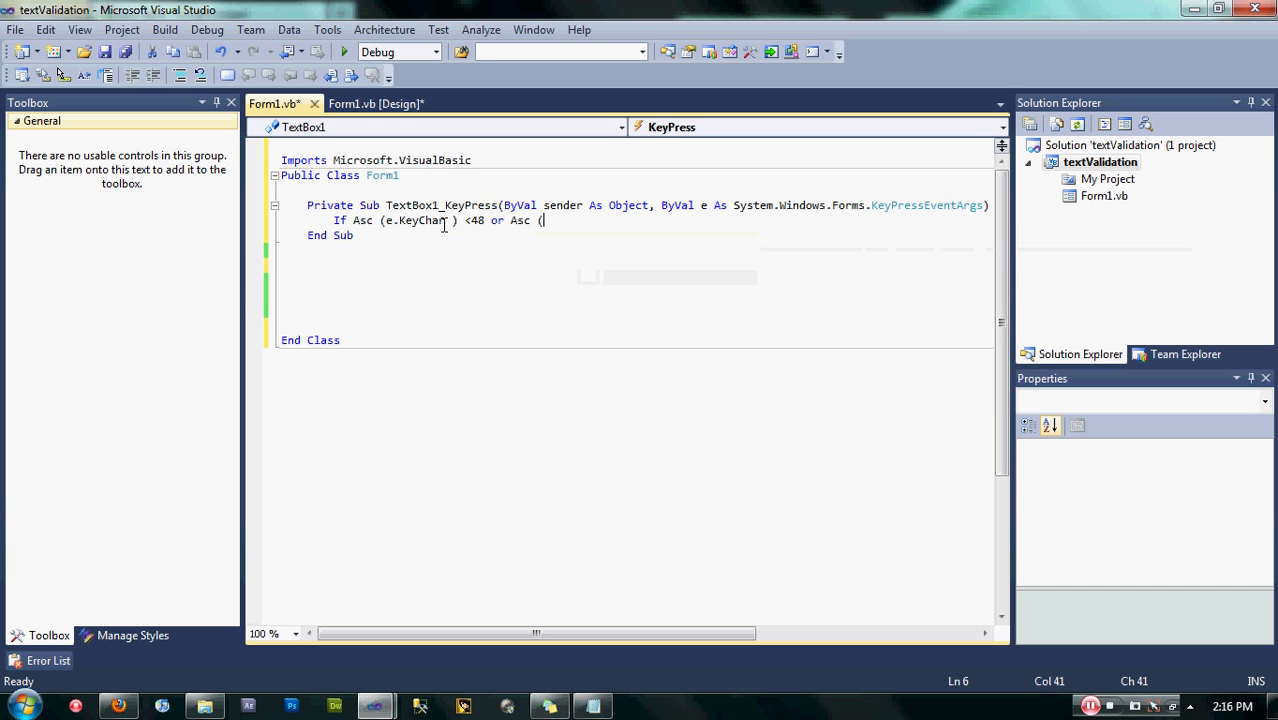
pyautogui.write('e.KeyChar ) >5')
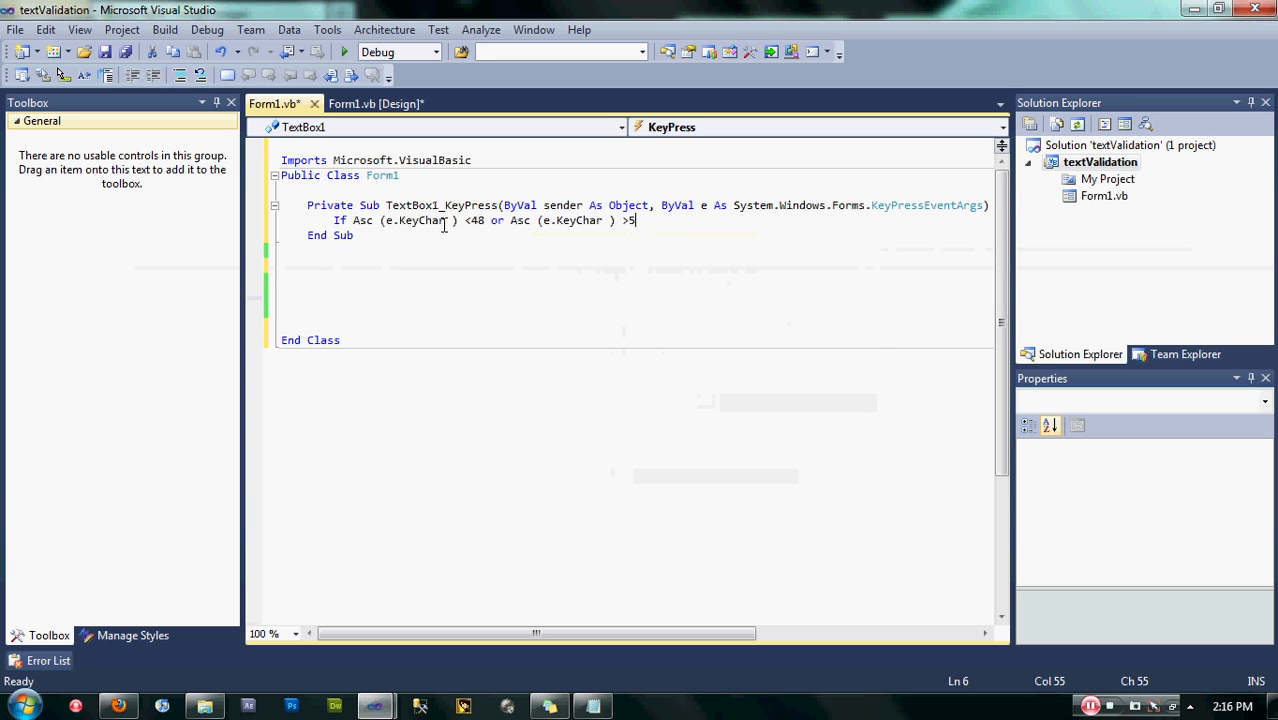
pyautogui.write('7 th')
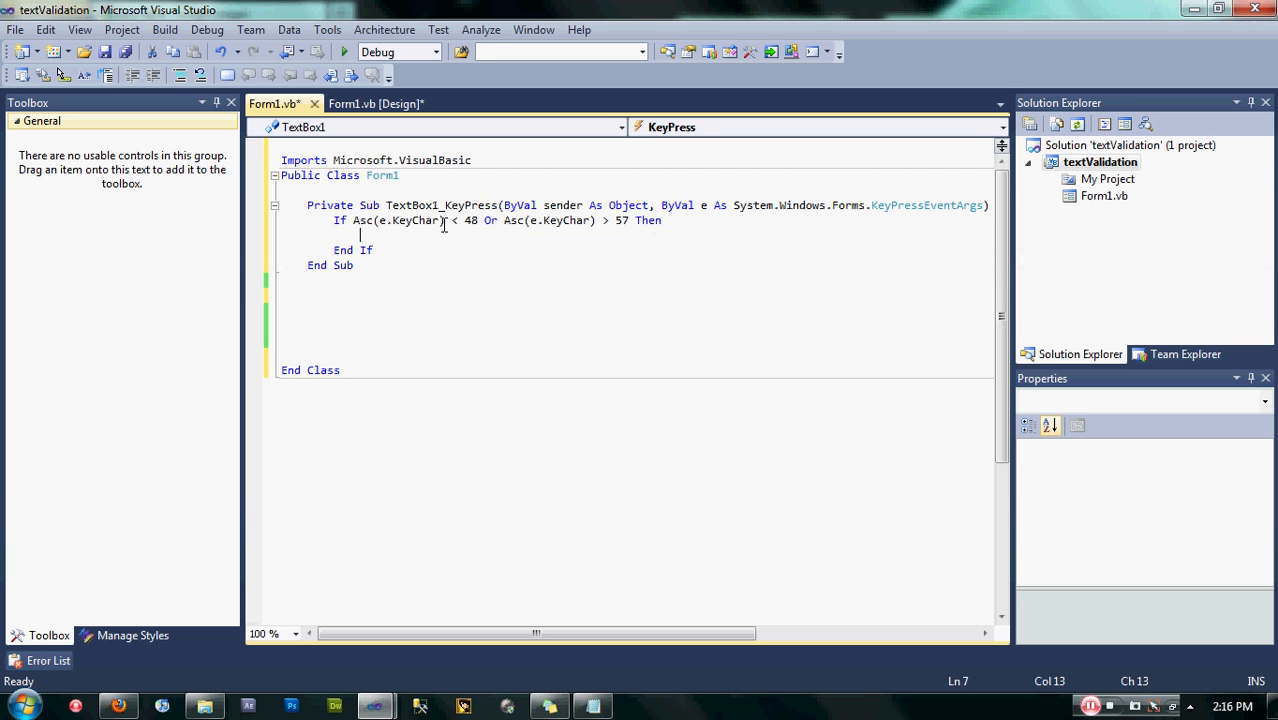
# Inside the If, set e.Handled = True and show MessageBox 'You can only input number!'.
pyautogui.write('e.Handled = Tru')
pyautogui.write('m')
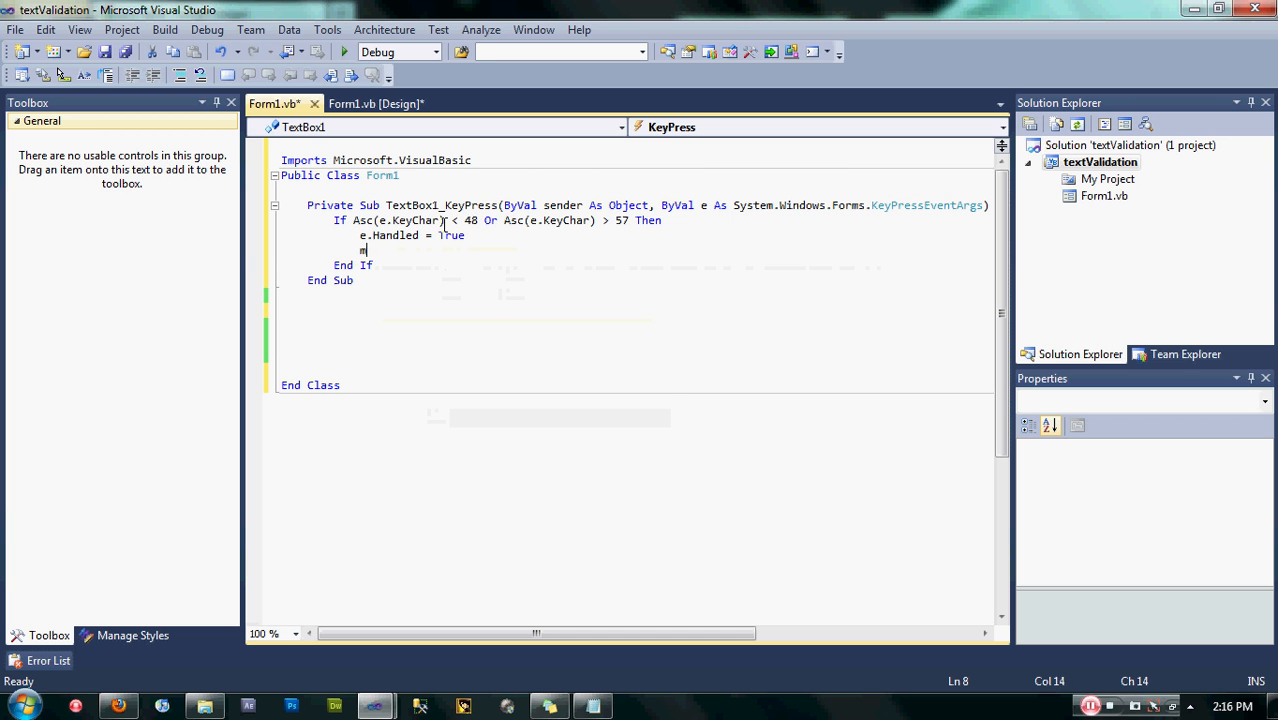
pyautogui.write('essageBox')
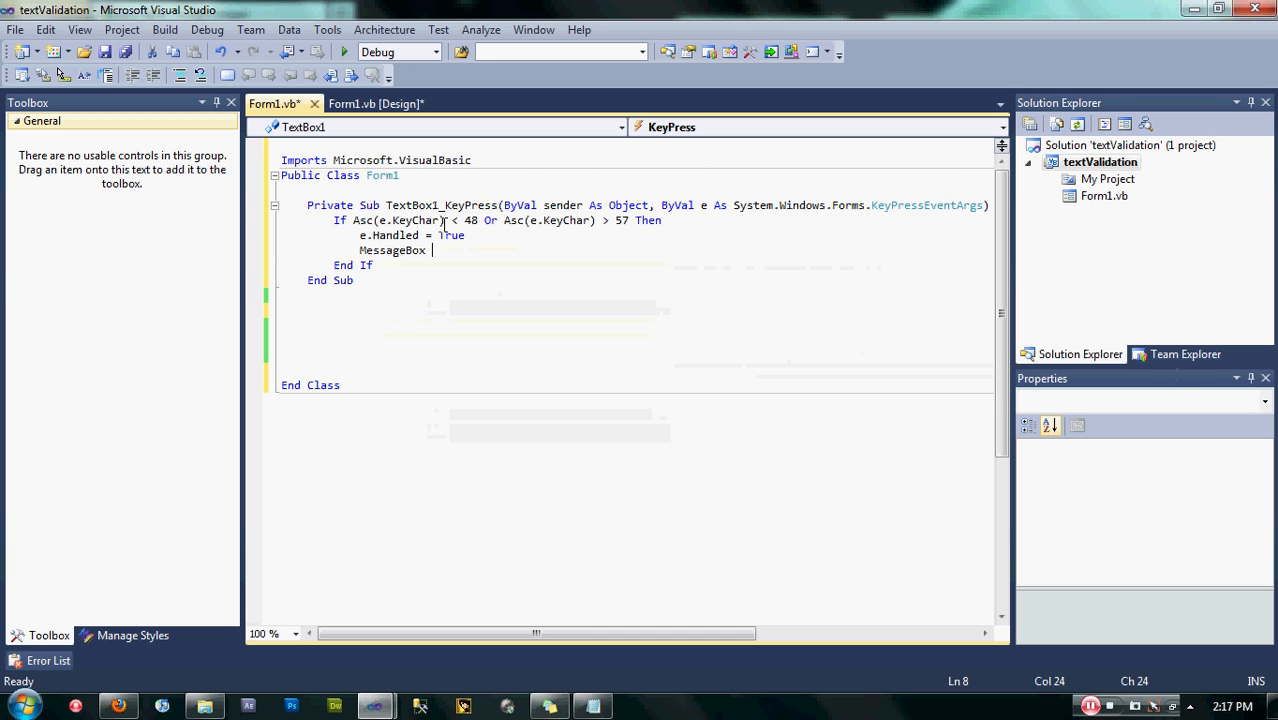
pyautogui.write('.Show')
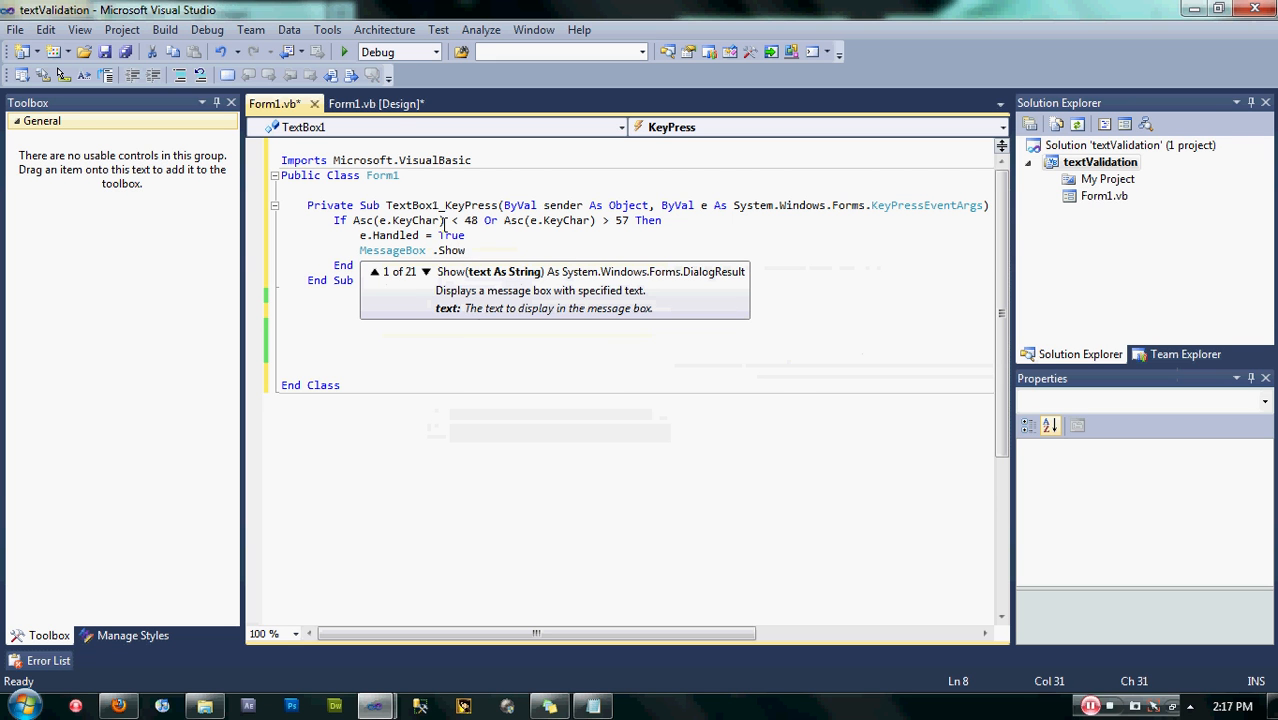
pyautogui.write('("You')
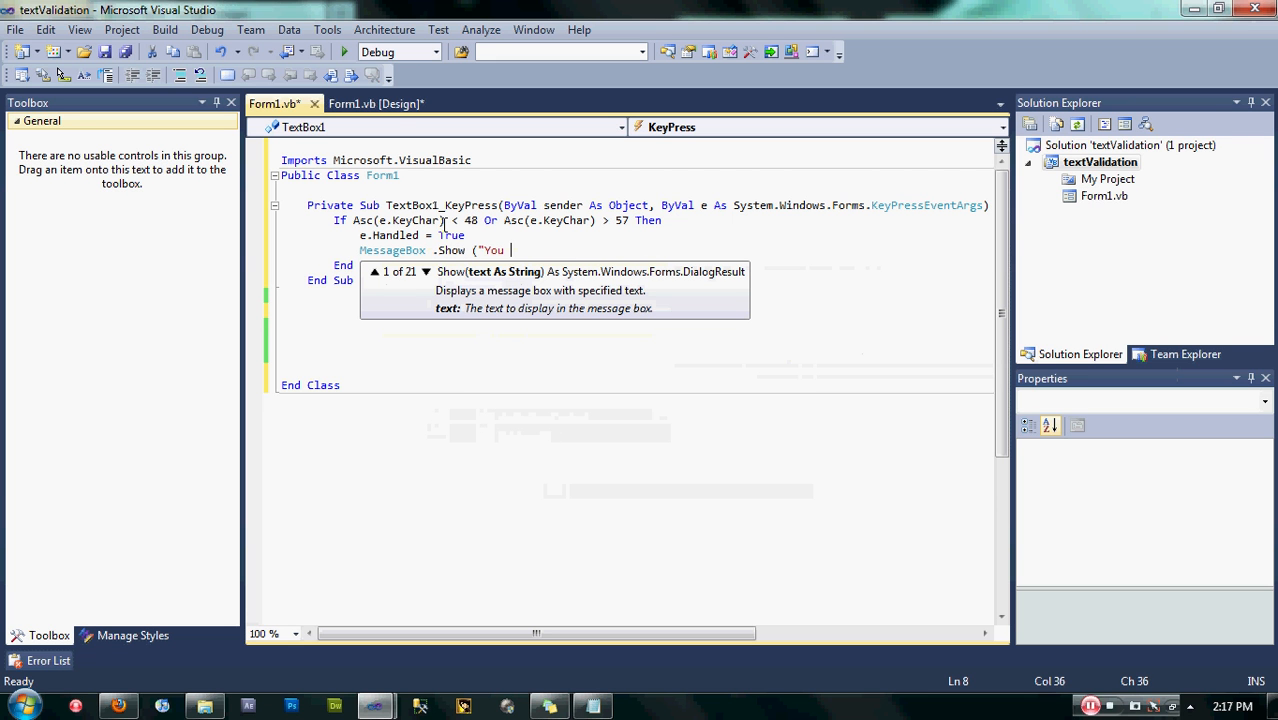
pyautogui.write('can only input a')
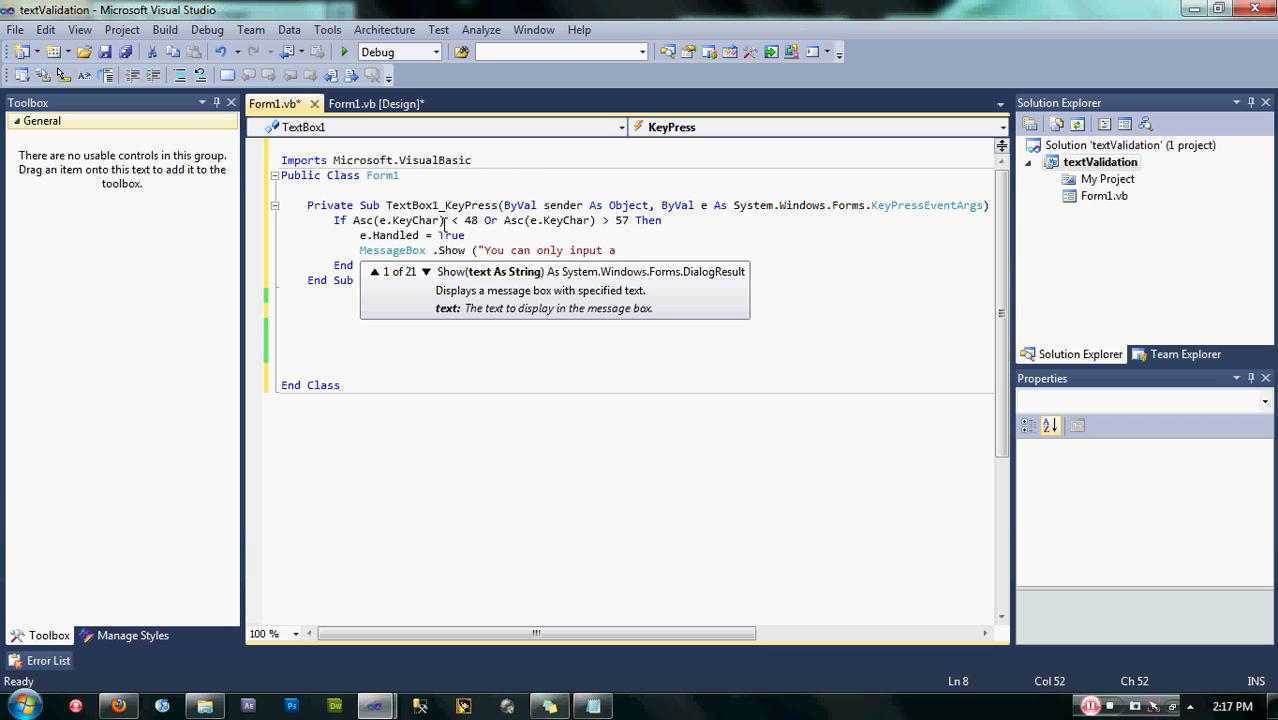
pyautogui.write('number')
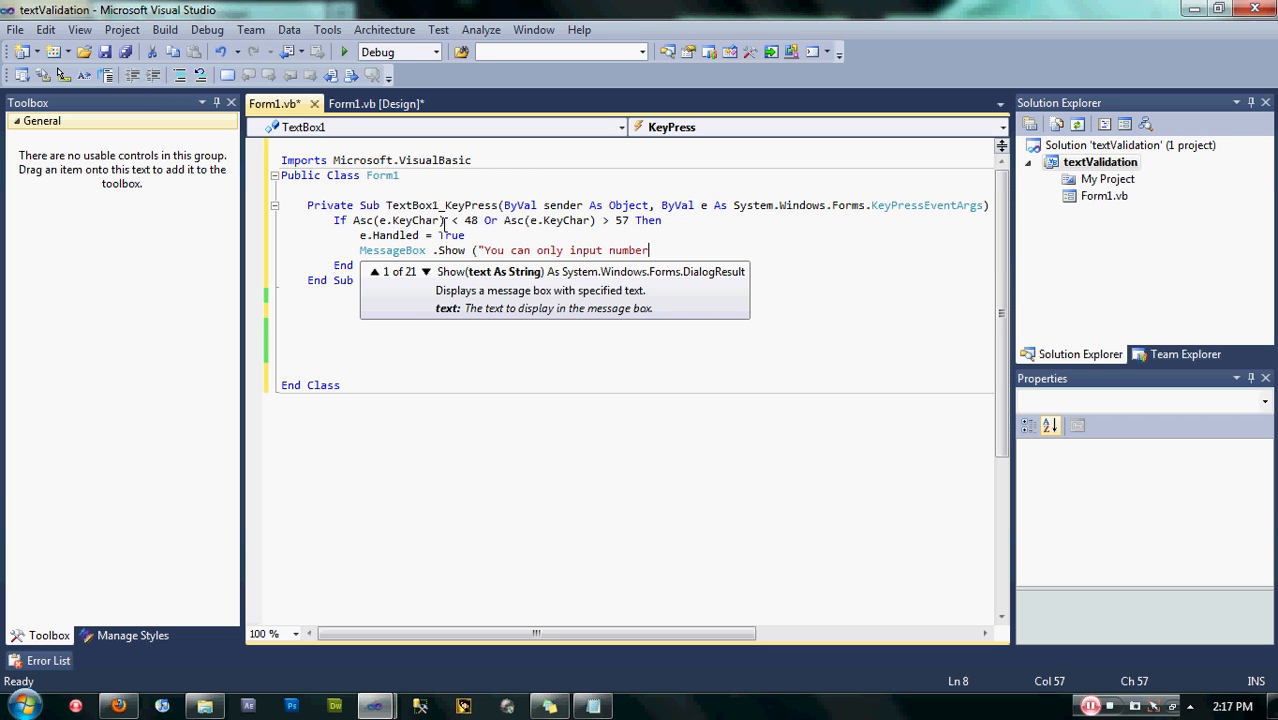
pyautogui.write('!")')
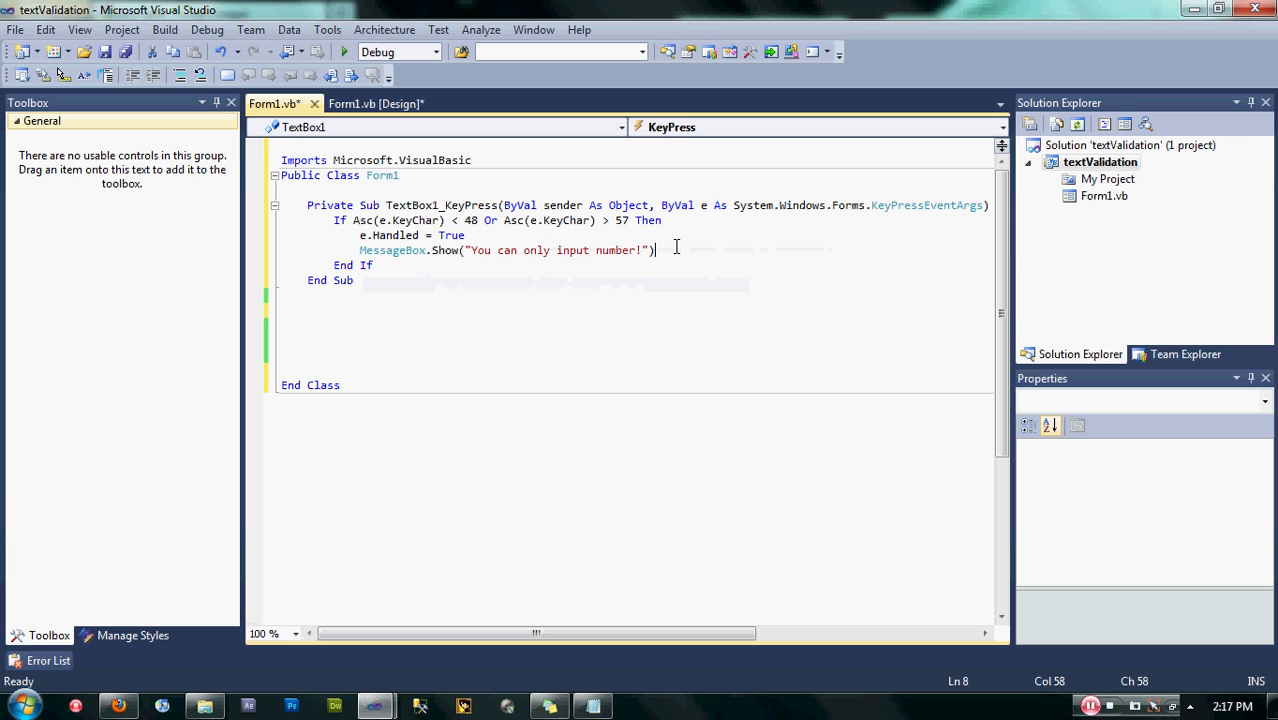
pyautogui.click(338, 220)
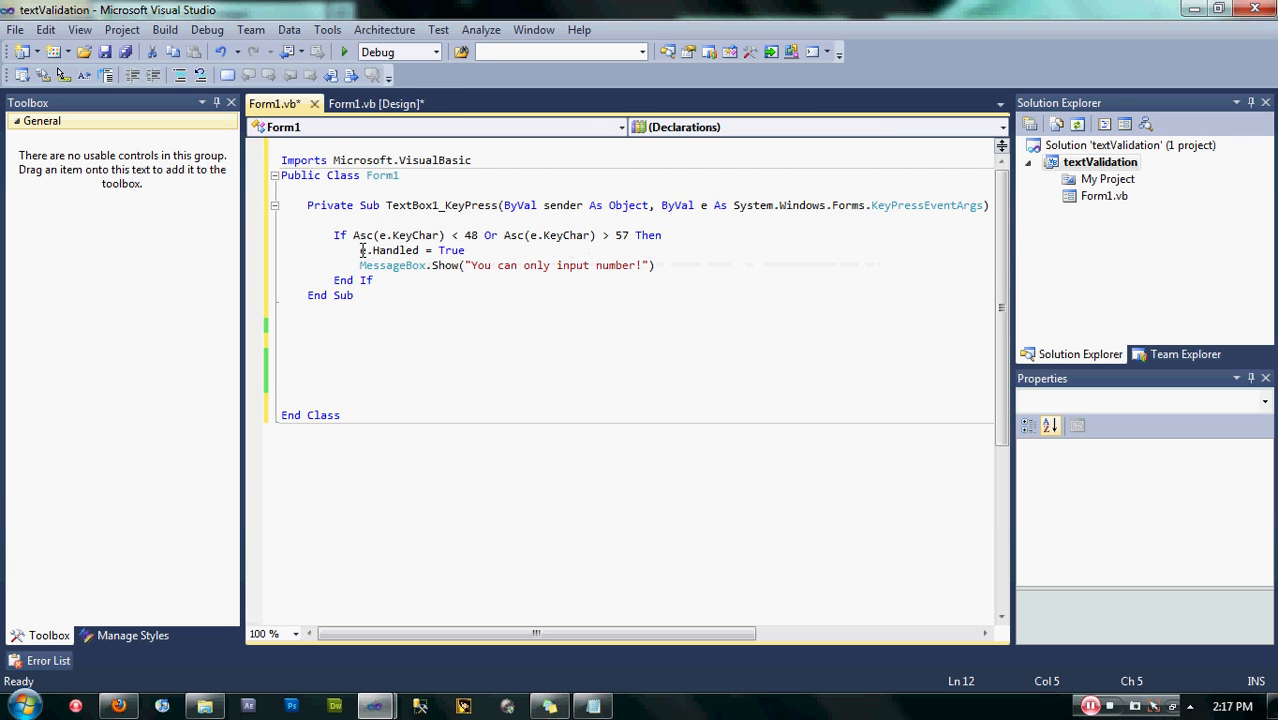
pyautogui.moveTo(340, 236)
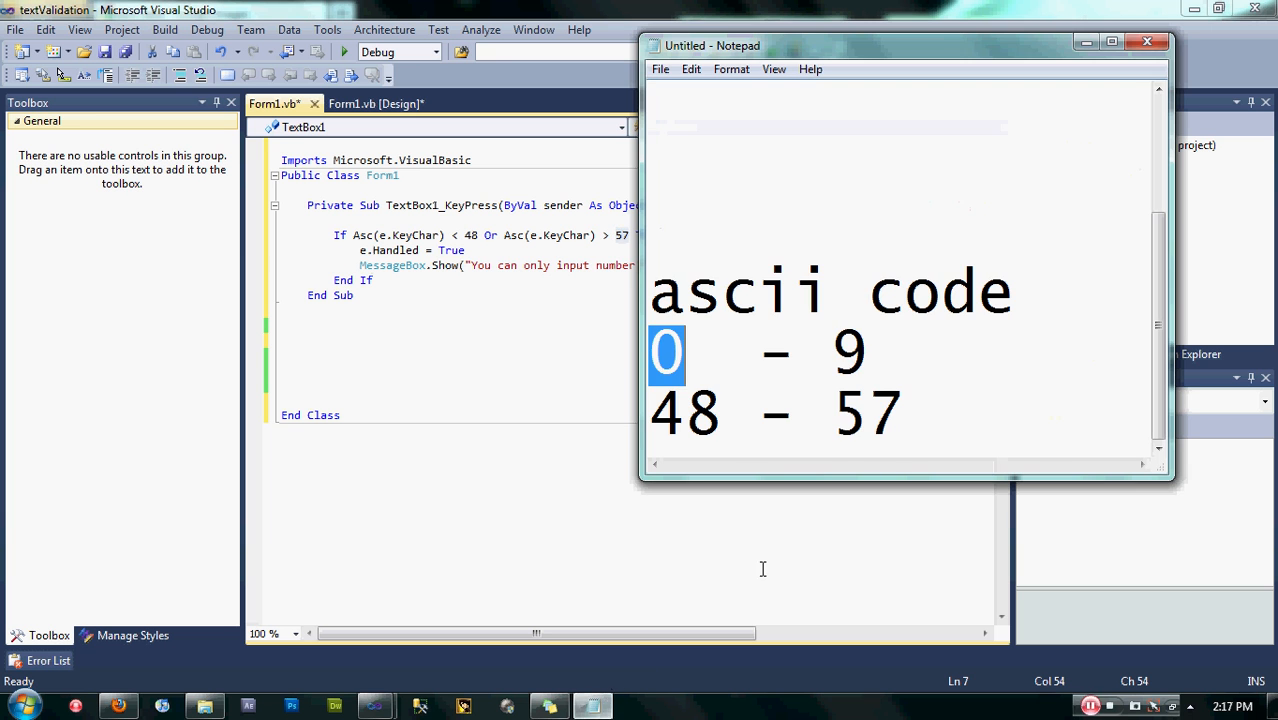
pyautogui.moveTo(924, 364)
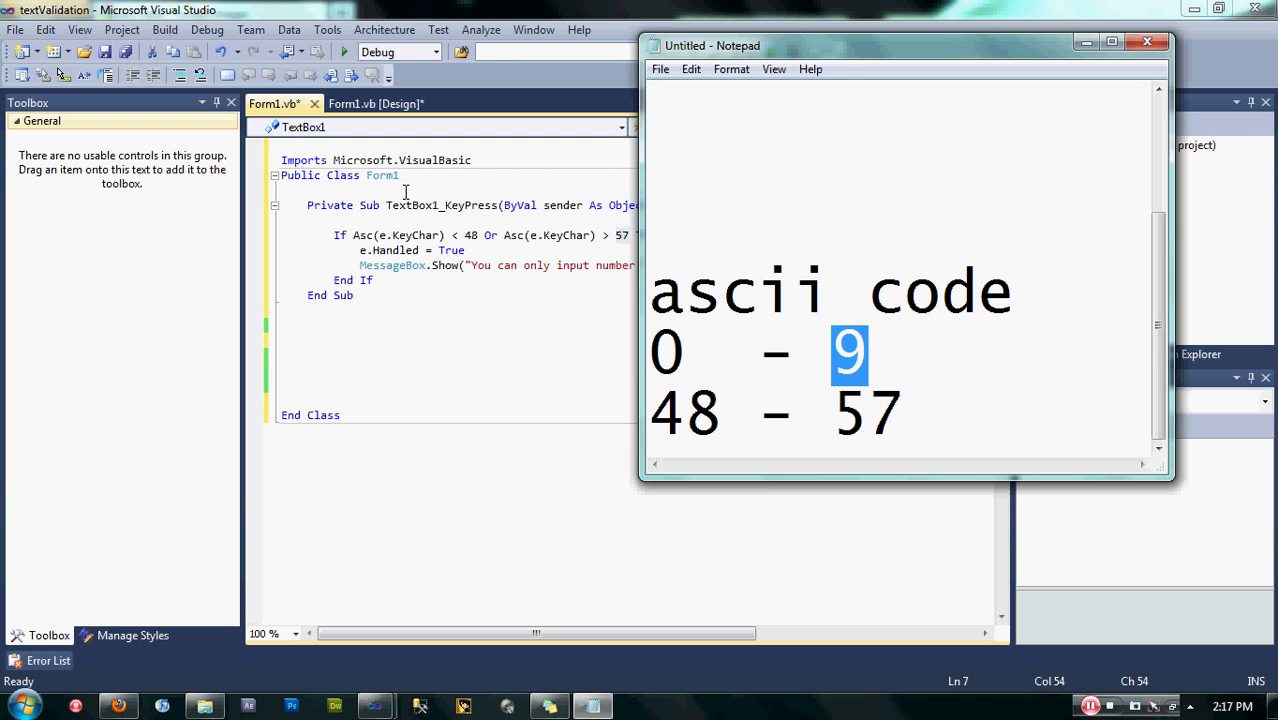
pyautogui.moveTo(472, 236)
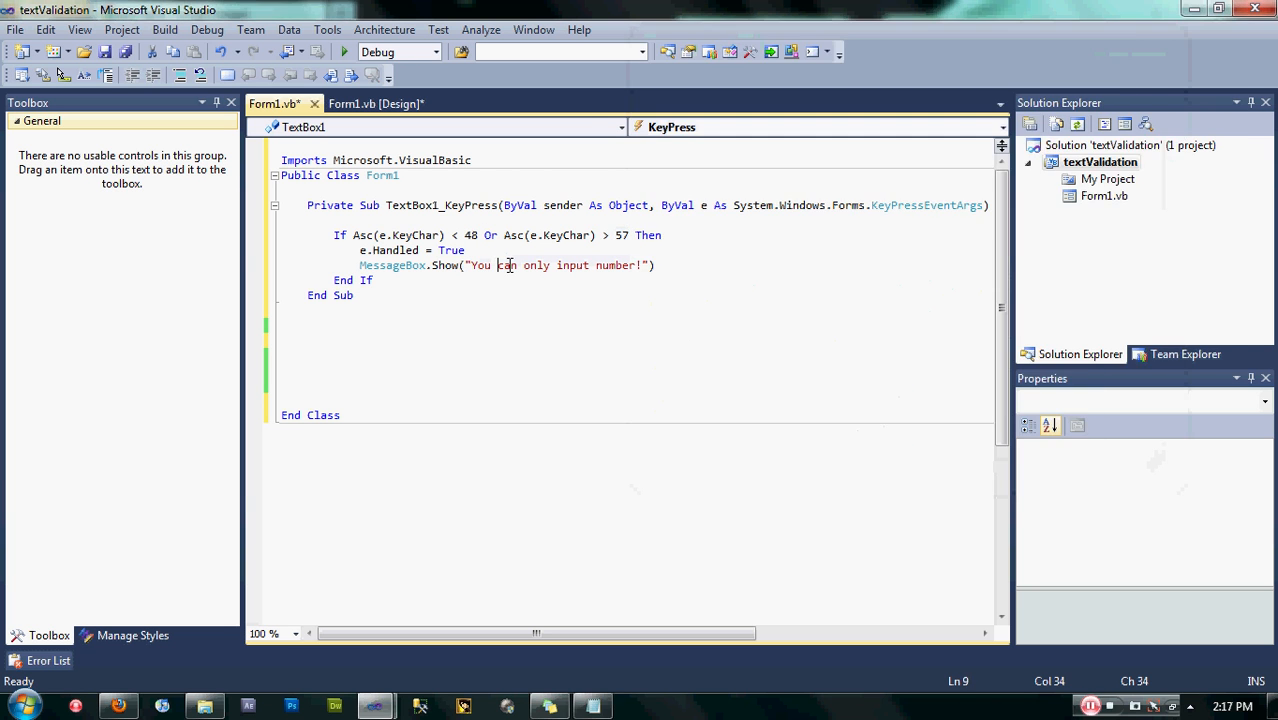
pyautogui.moveTo(344, 52)
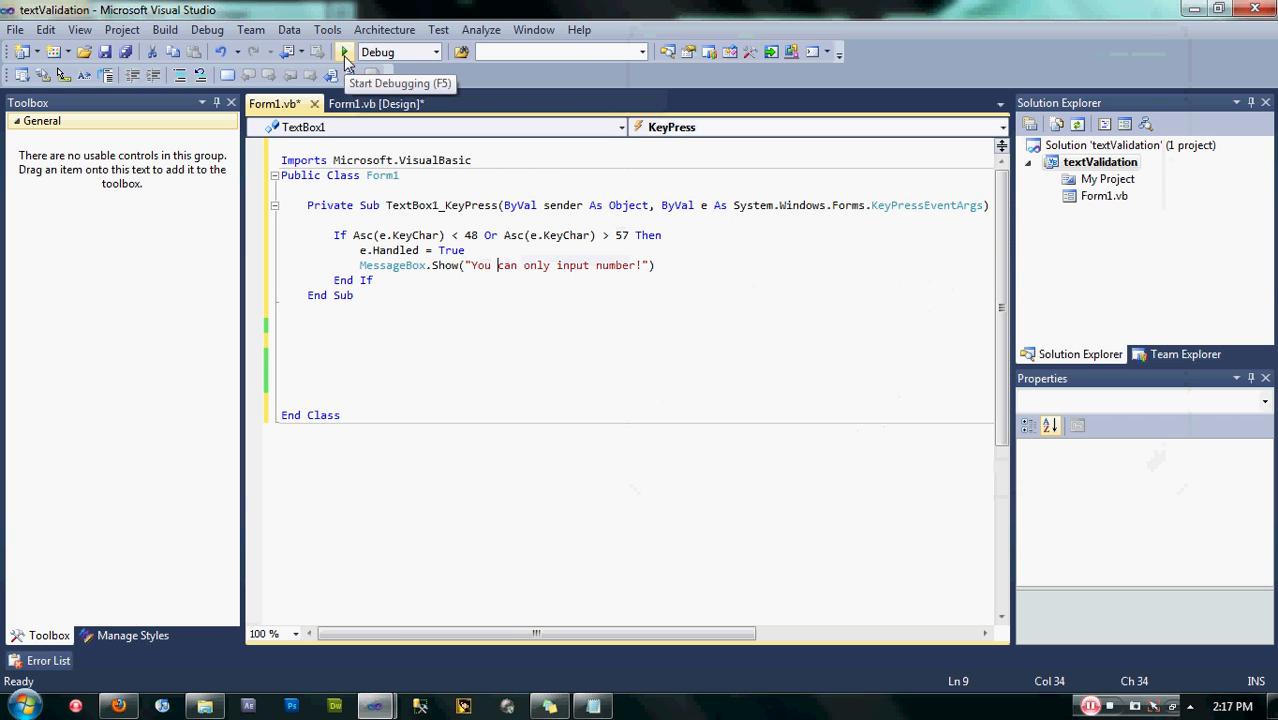
# Run the form, enter 4 then a non-digit, and dismiss the 'You can only input number!' warning.
pyautogui.click(344, 52)
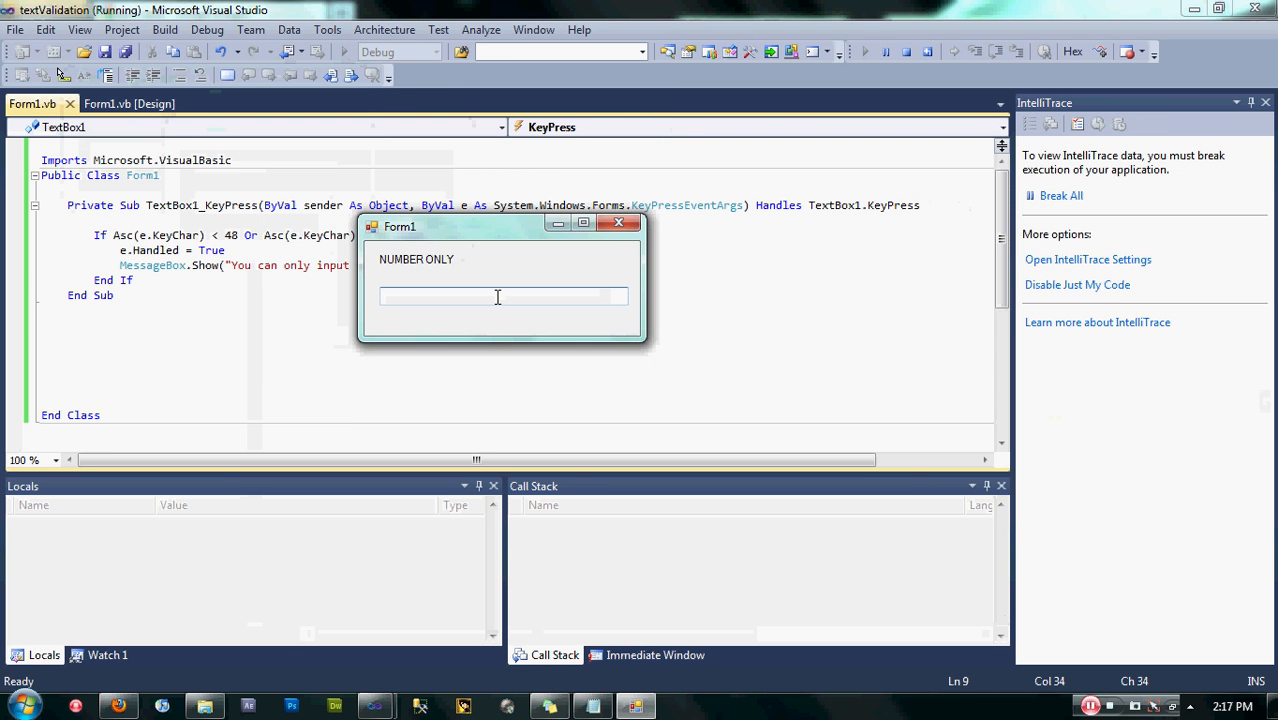
pyautogui.write('4')
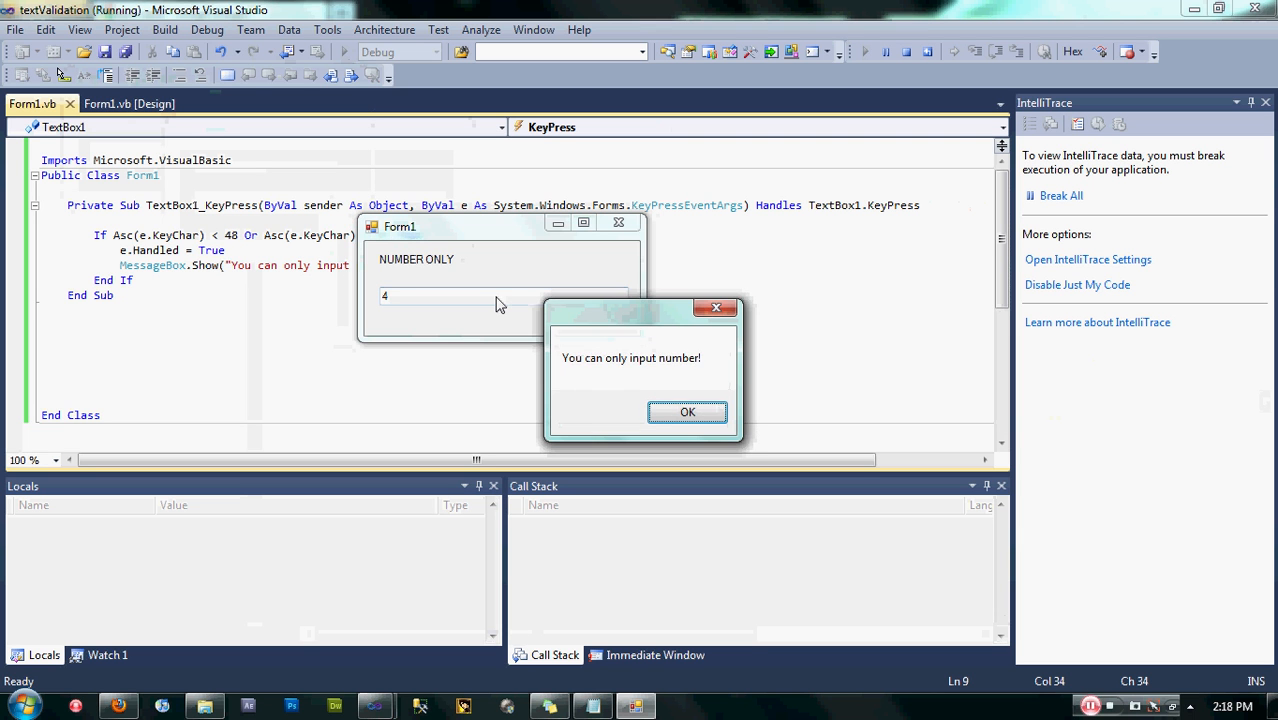
pyautogui.moveTo(688, 412)
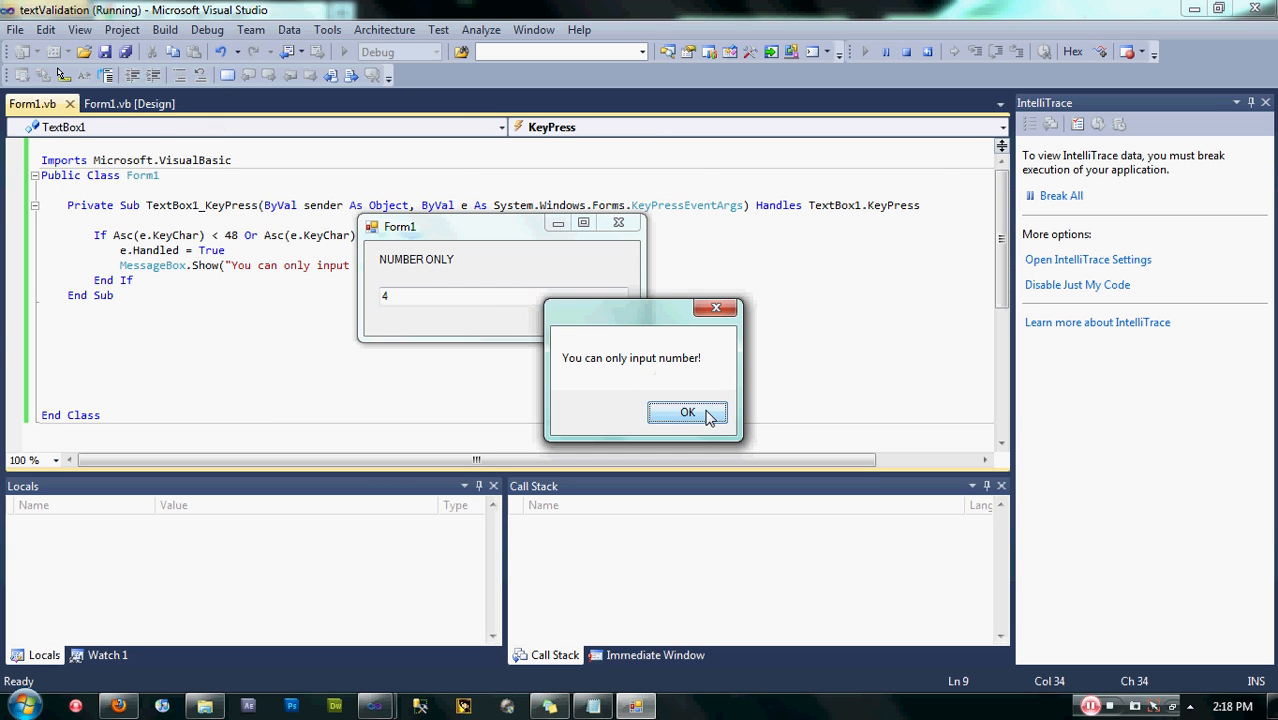
pyautogui.click(688, 412)
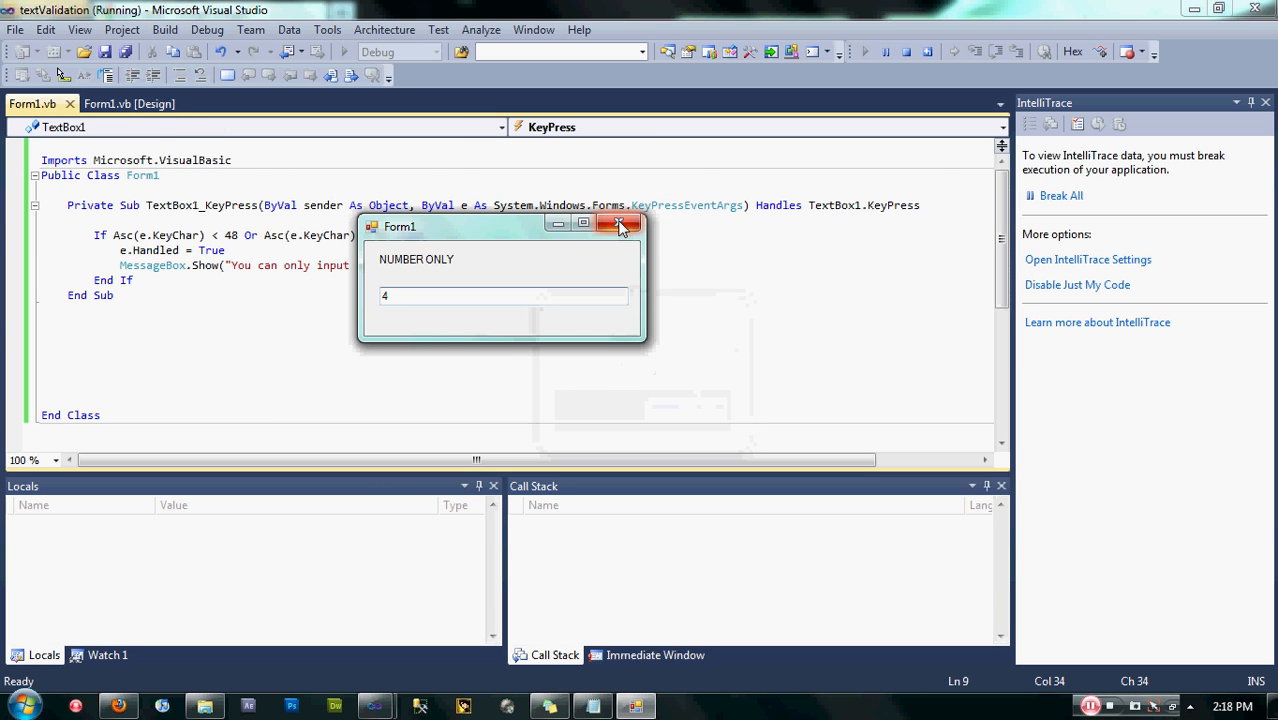
pyautogui.moveTo(620, 224)
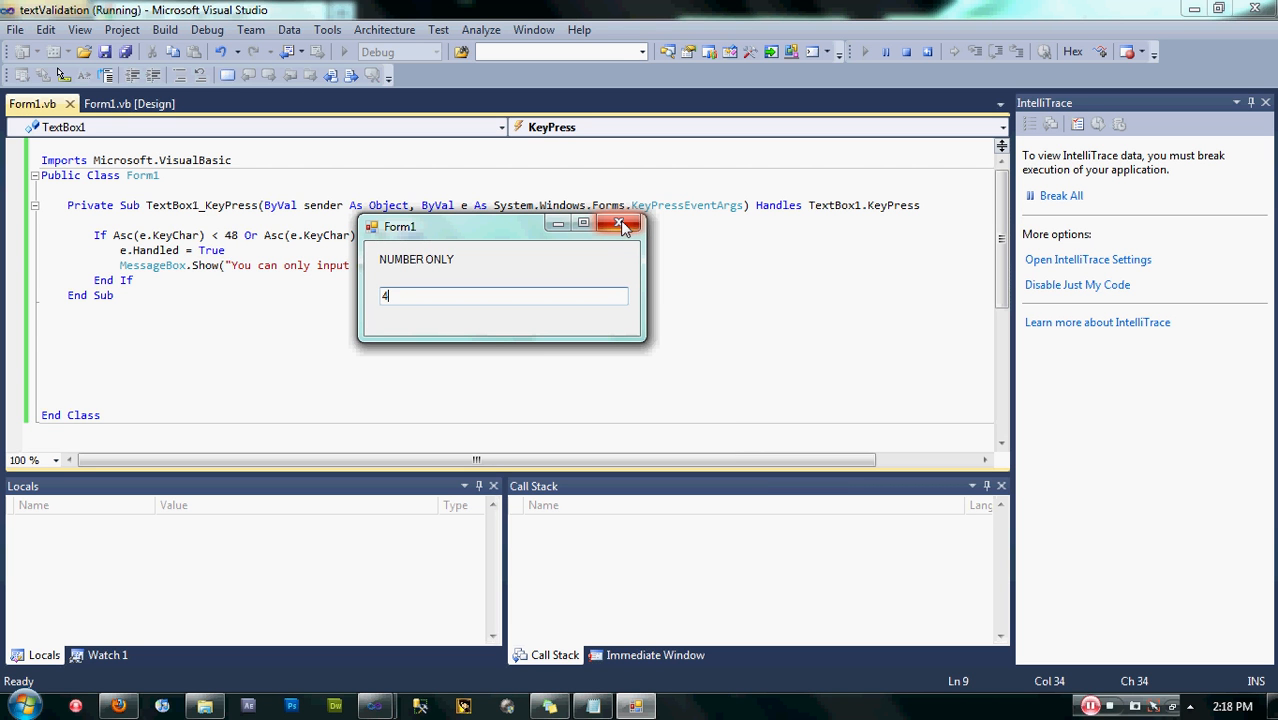
pyautogui.moveTo(628, 230)
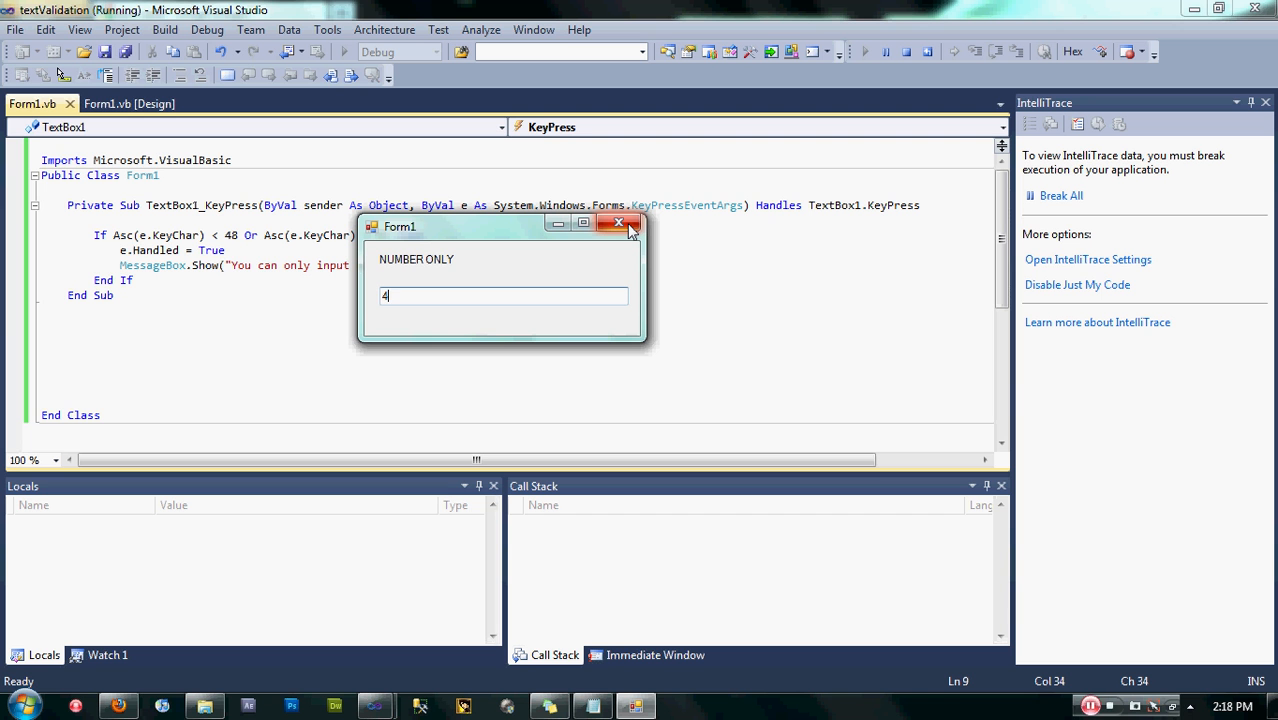